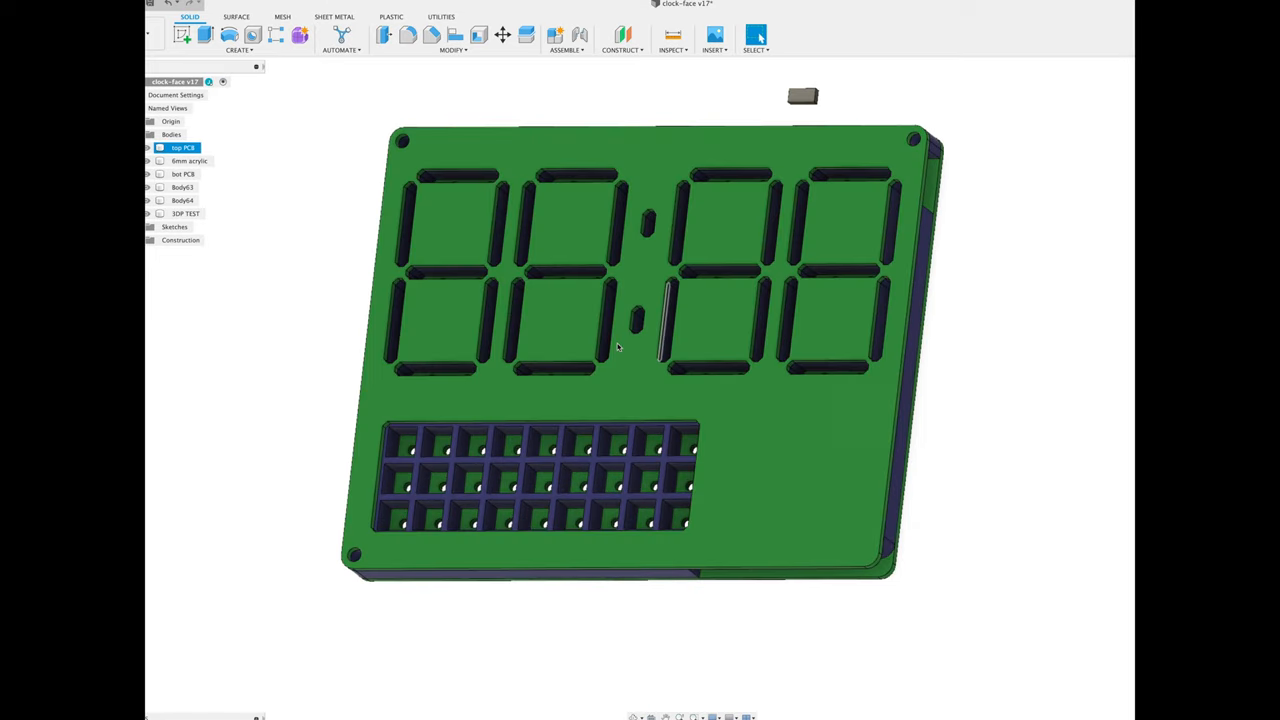
Hide the top PCB body and the 6mm acrylic layer in the Browser
{"action": "left_click", "coordinate": [258, 192]}
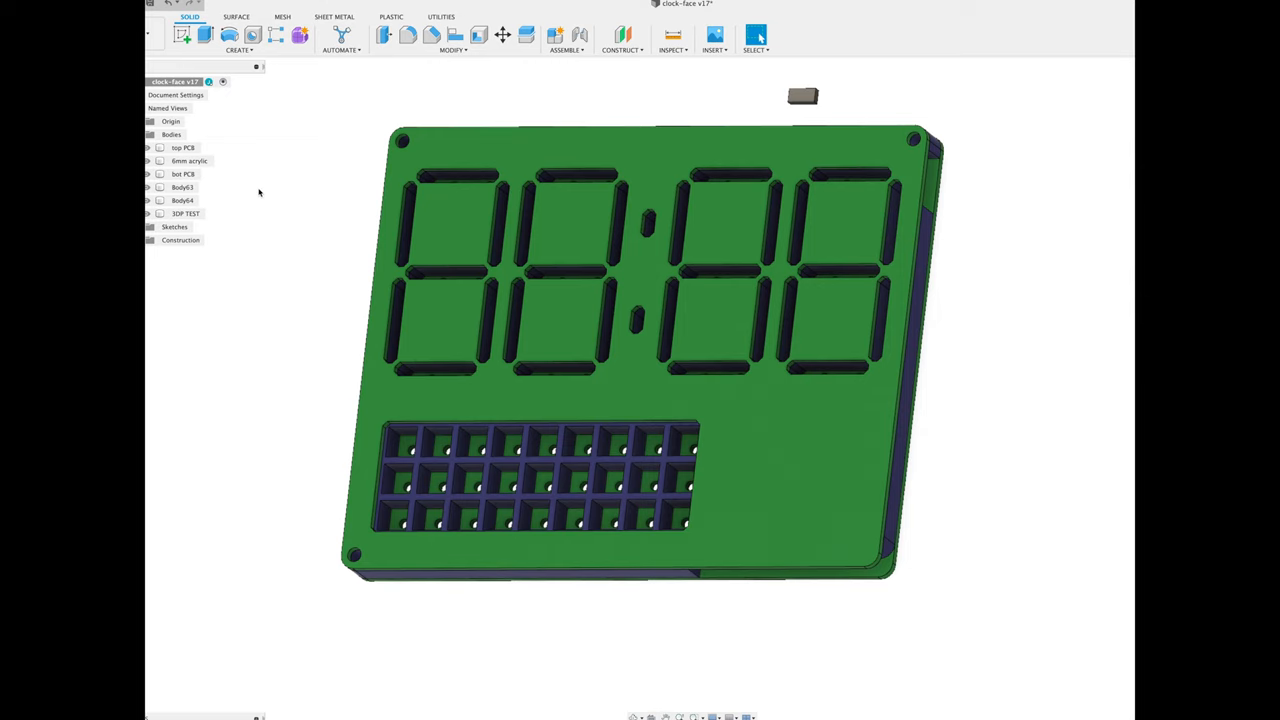
{"action": "left_click", "coordinate": [183, 147]}
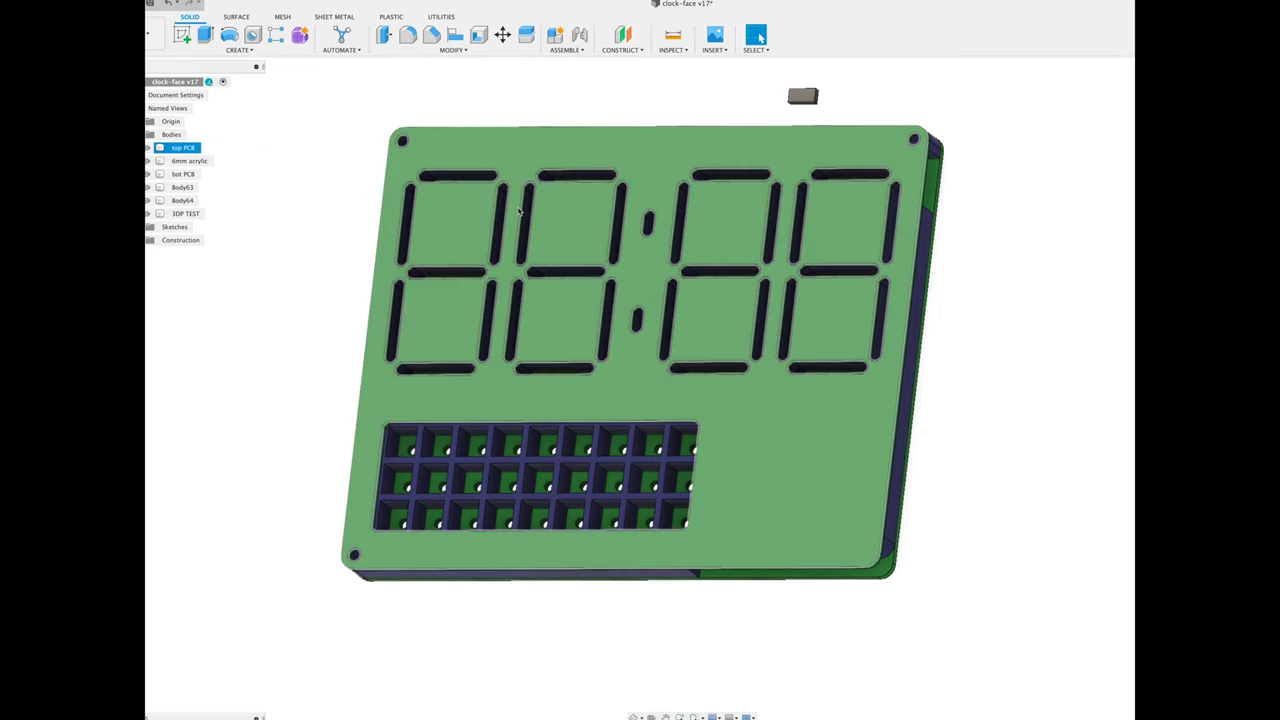
{"action": "left_click", "coordinate": [189, 161]}
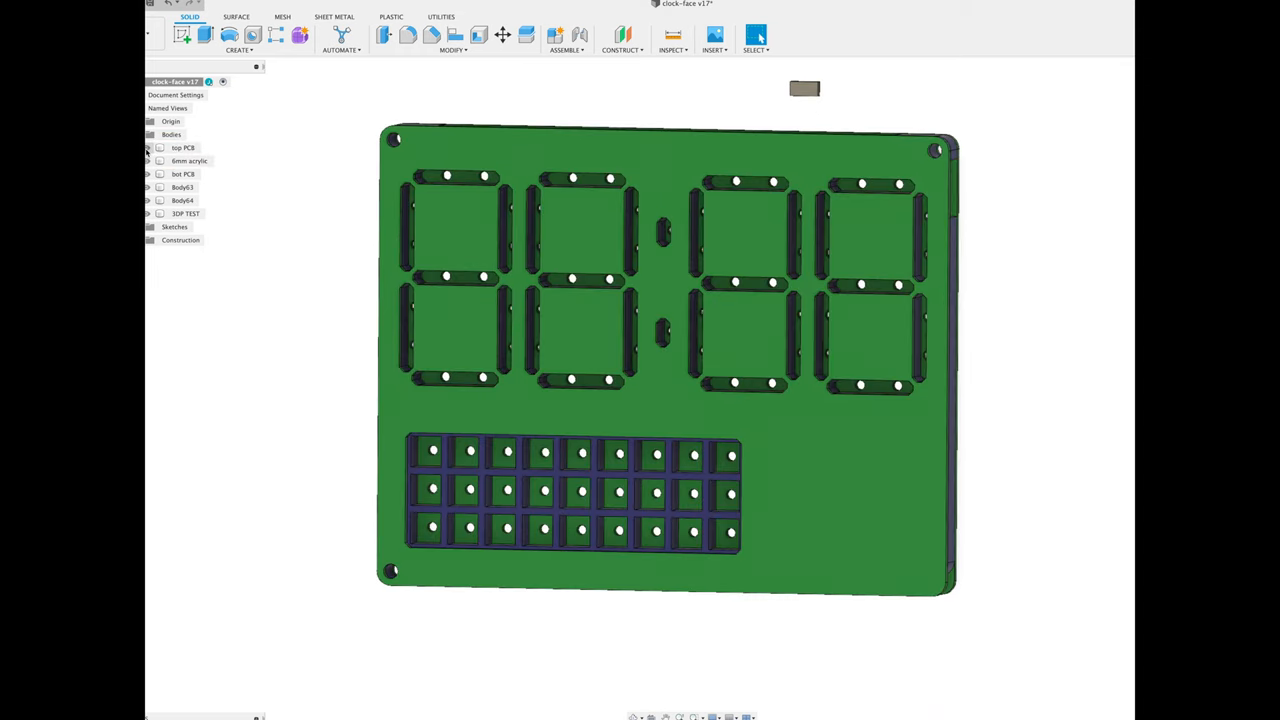
{"action": "left_click", "coordinate": [189, 161]}
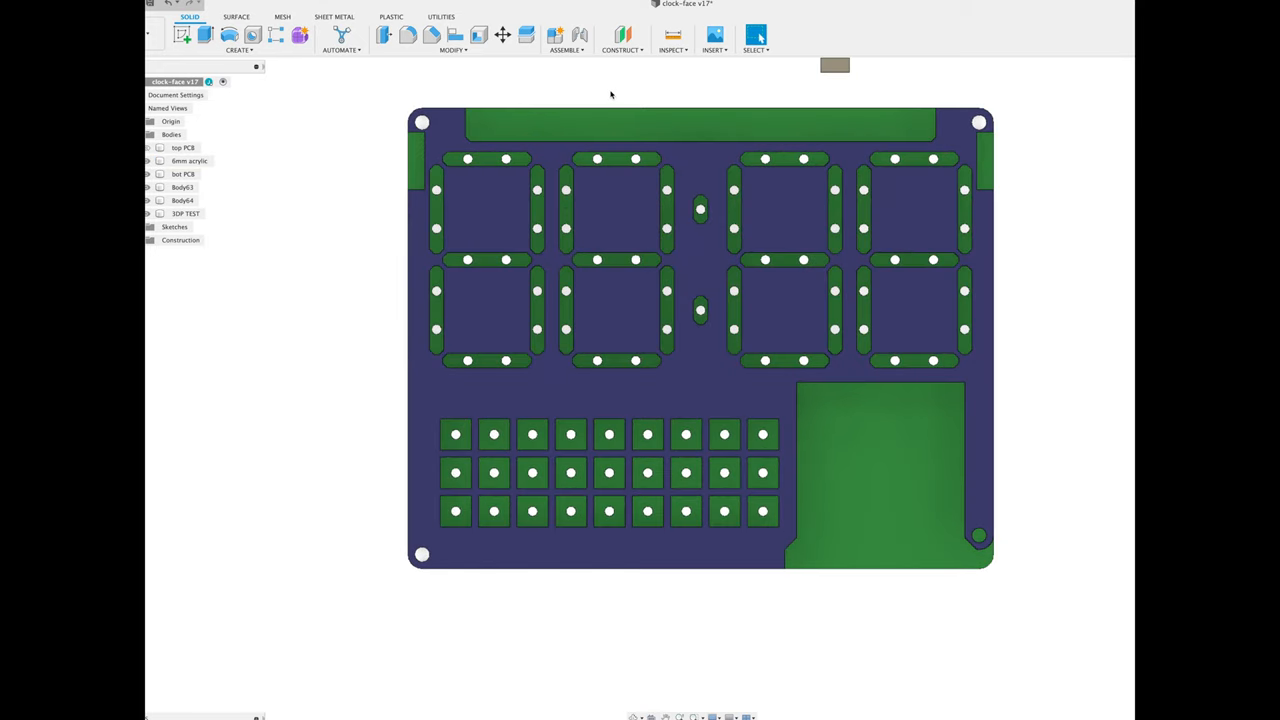
Select the 6mm acrylic body and hide the remaining covering layer, leaving bot PCB visible
{"action": "left_click", "coordinate": [189, 161]}
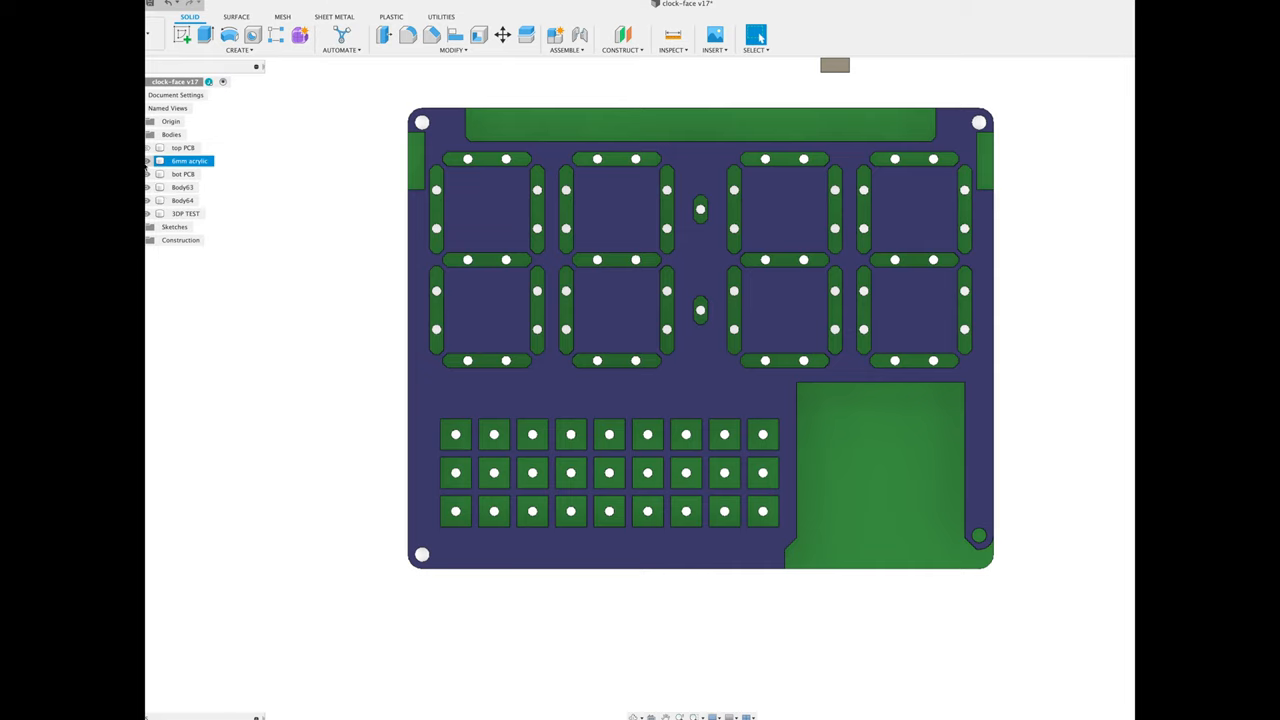
{"action": "left_click", "coordinate": [148, 160]}
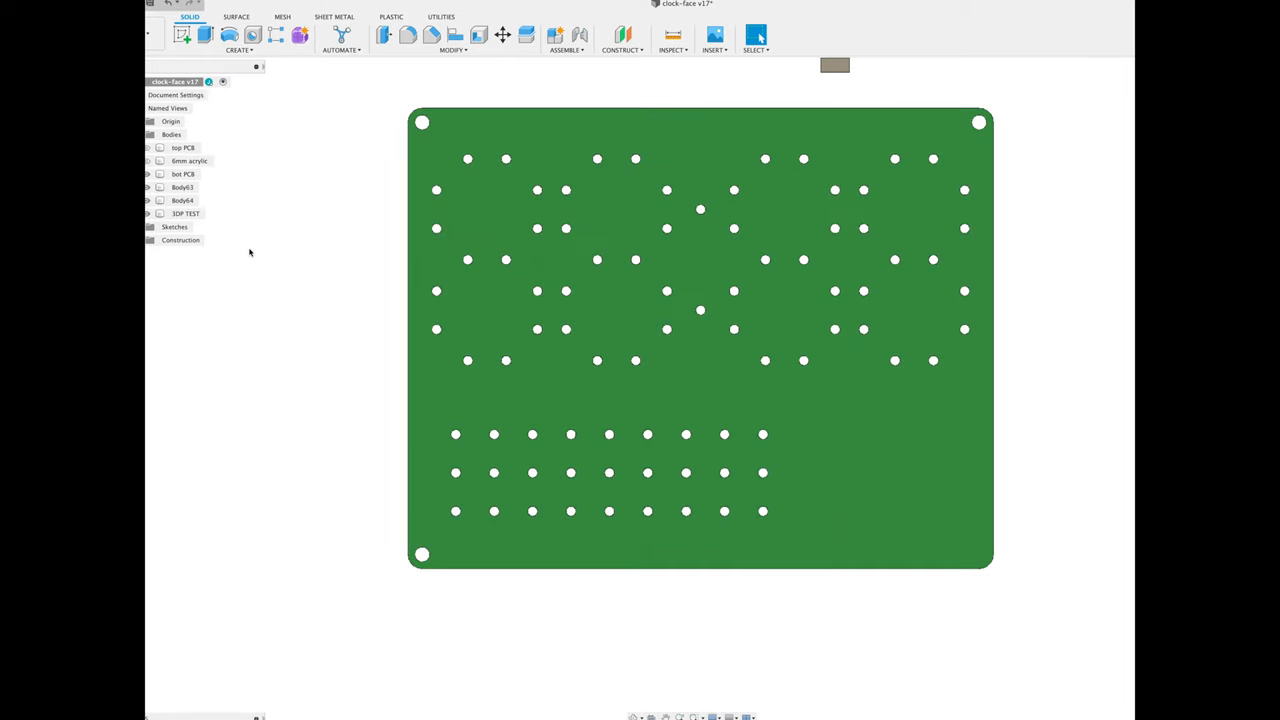
{"action": "mouse_move", "coordinate": [278, 310]}
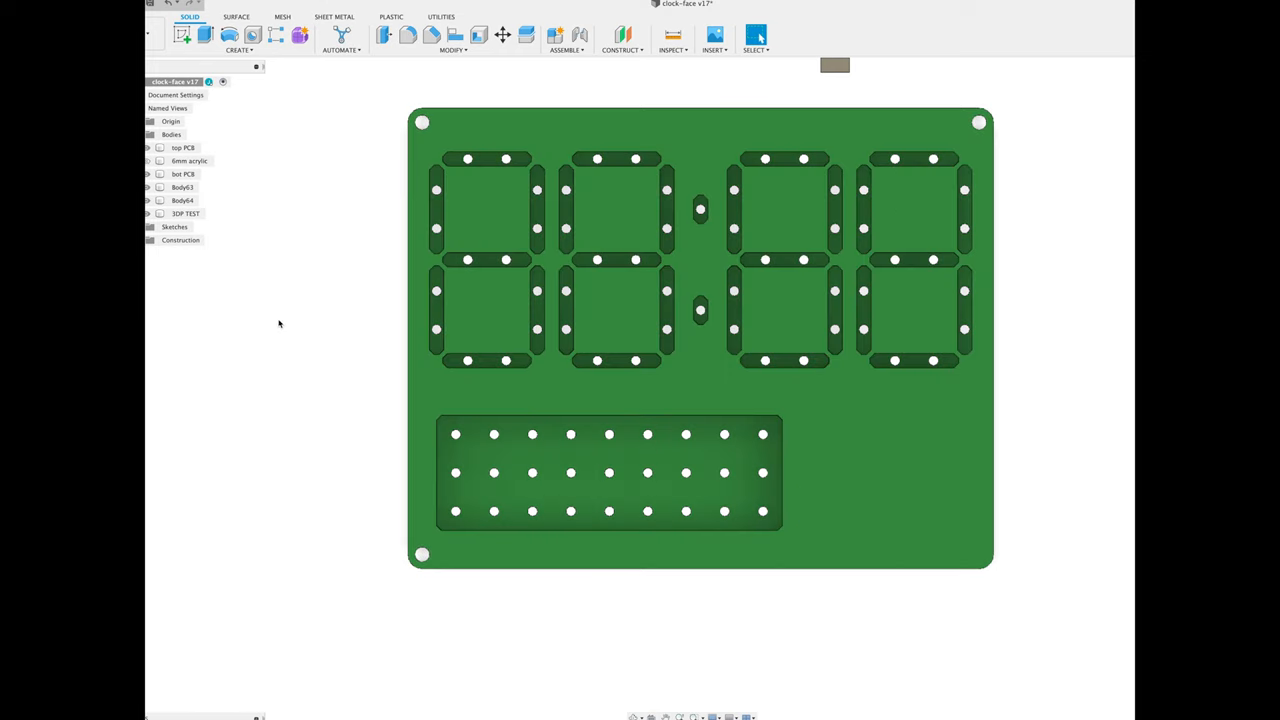
{"action": "mouse_move", "coordinate": [266, 347]}
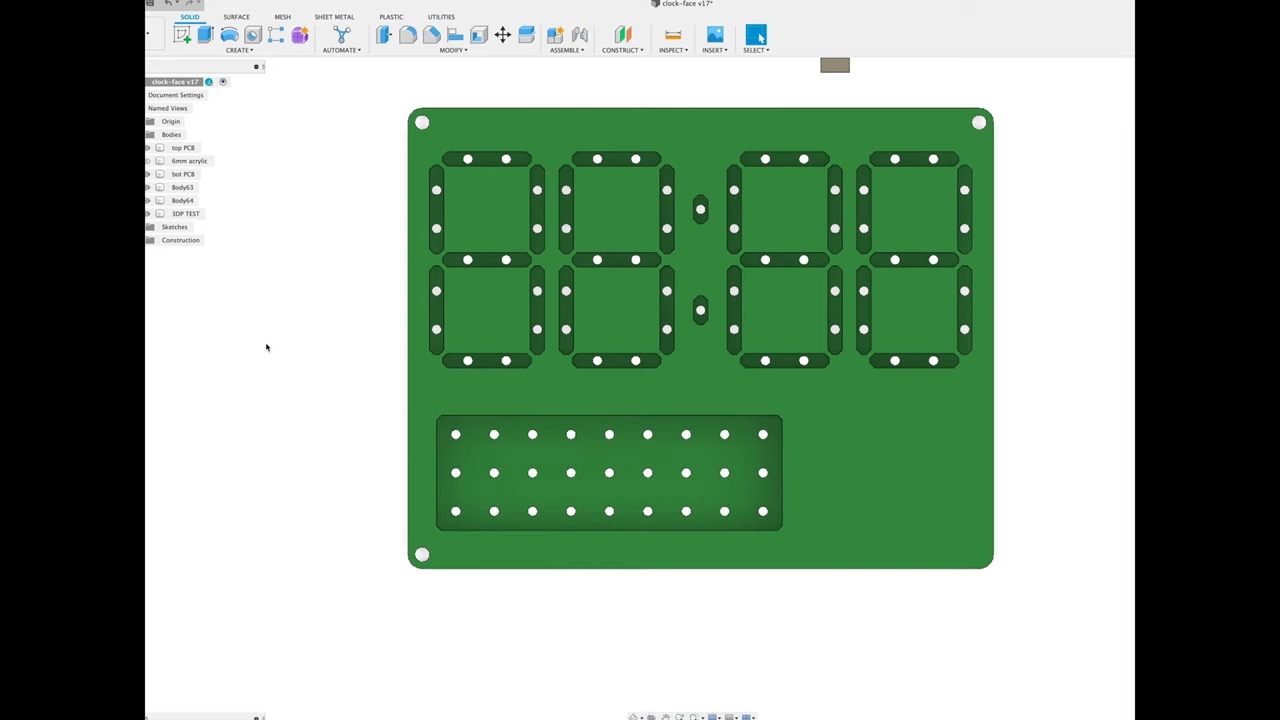
{"action": "mouse_move", "coordinate": [211, 191]}
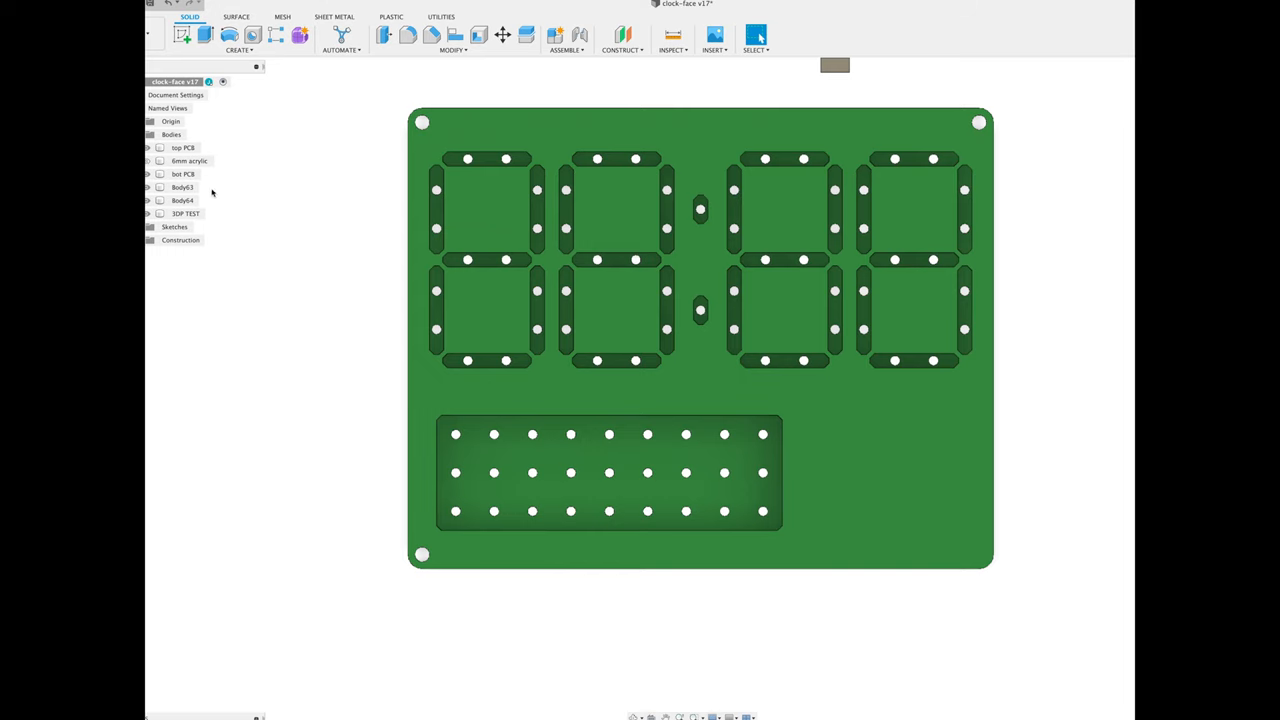
Save Sketch4 from the Browser's Sketches folder as a DXF file
{"action": "left_click", "coordinate": [148, 227]}
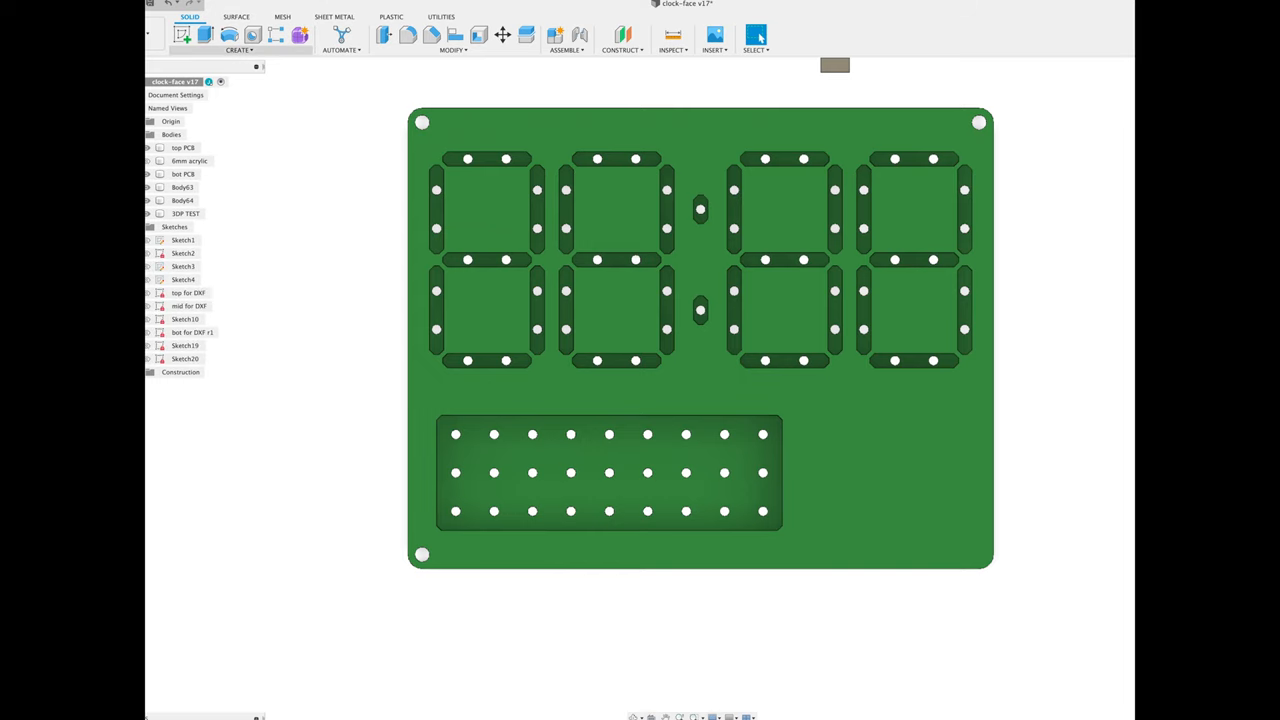
{"action": "right_click", "coordinate": [183, 279]}
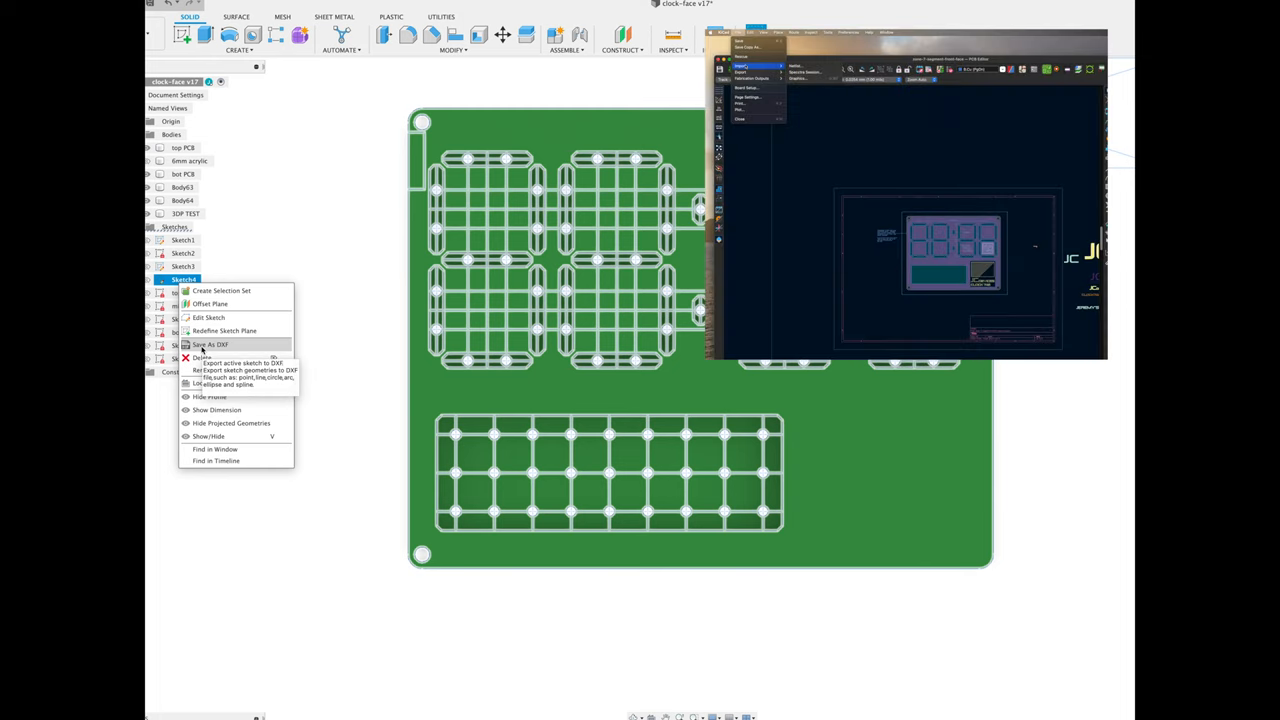
{"action": "left_click", "coordinate": [210, 344]}
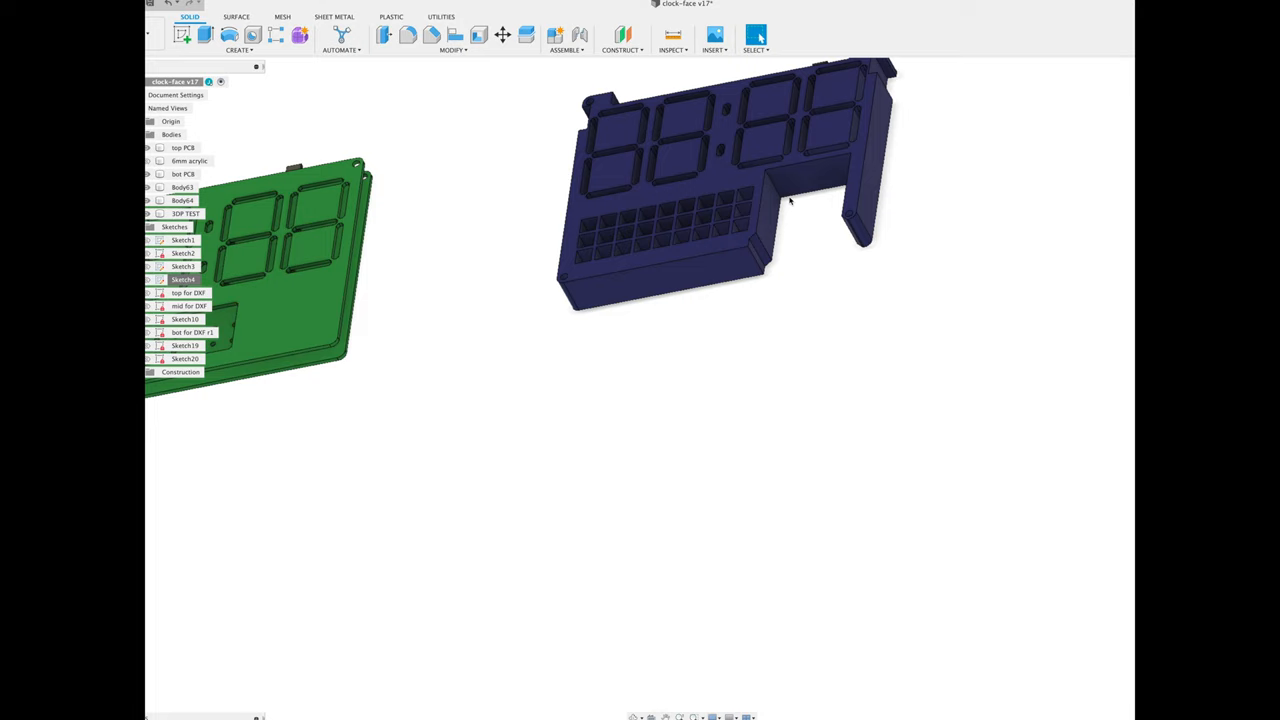
{"action": "mouse_move", "coordinate": [787, 201]}
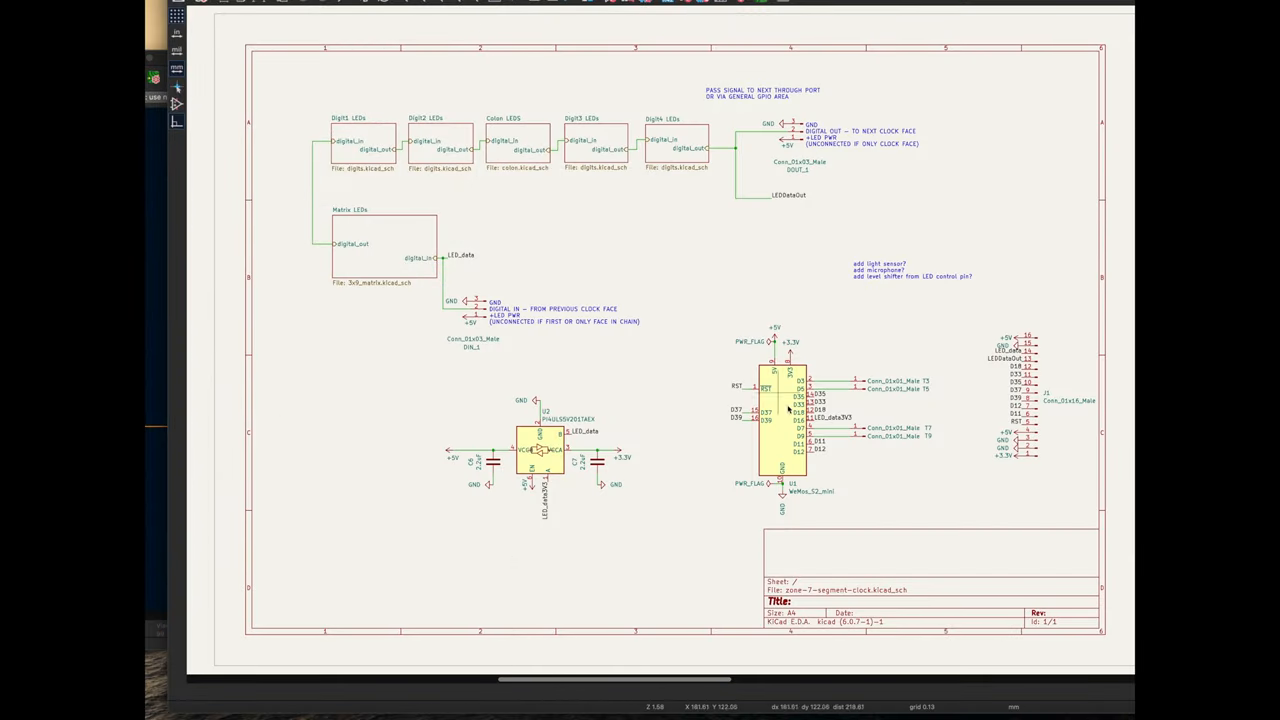
{"action": "mouse_move", "coordinate": [768, 458]}
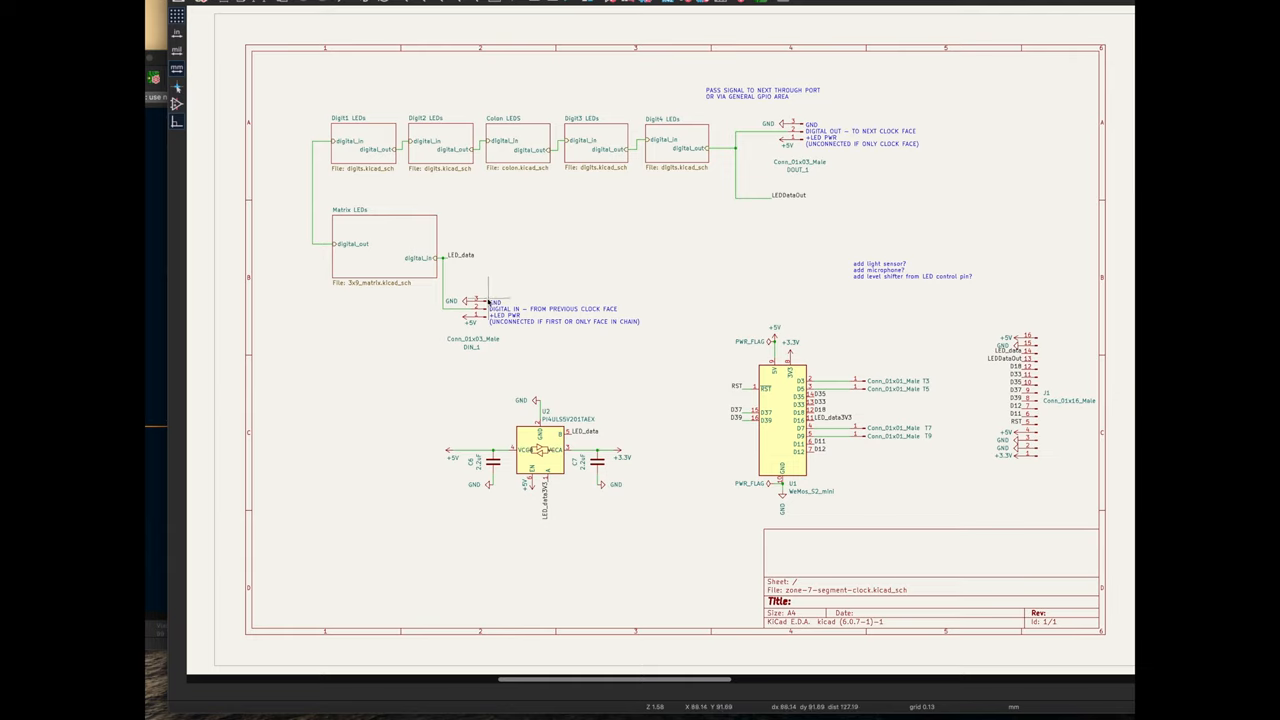
{"action": "mouse_move", "coordinate": [342, 225]}
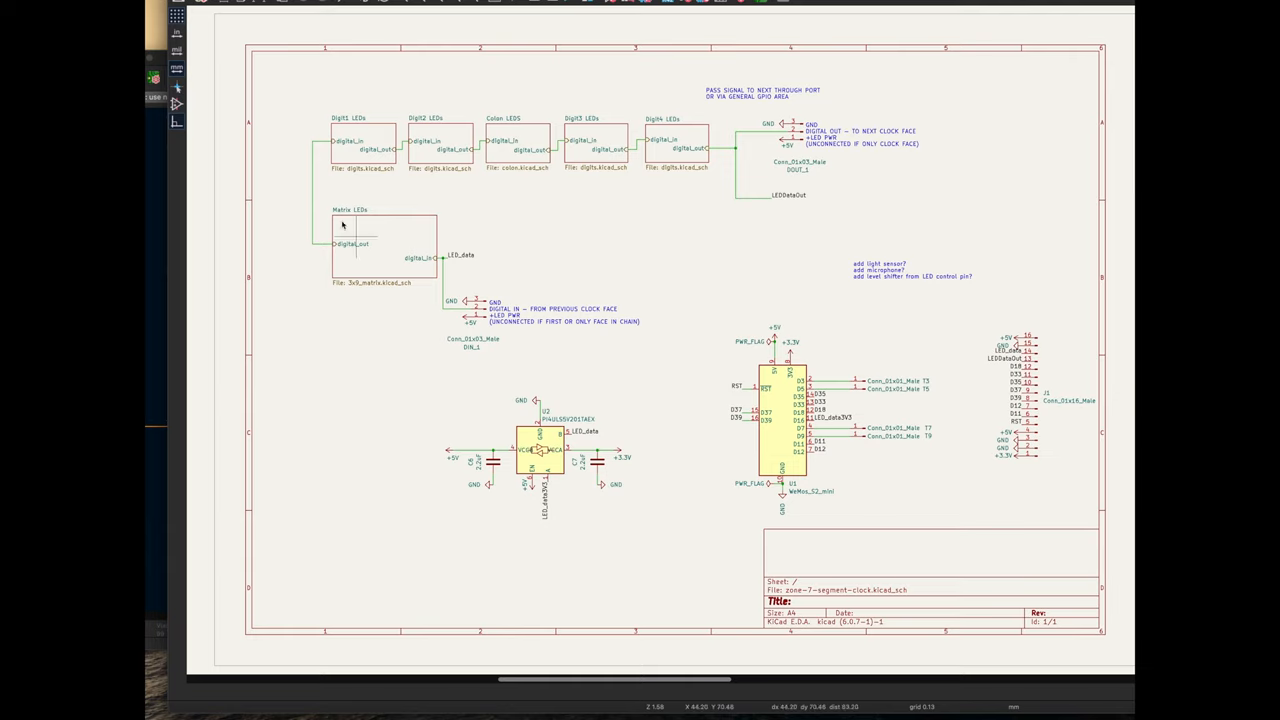
{"action": "mouse_move", "coordinate": [447, 148]}
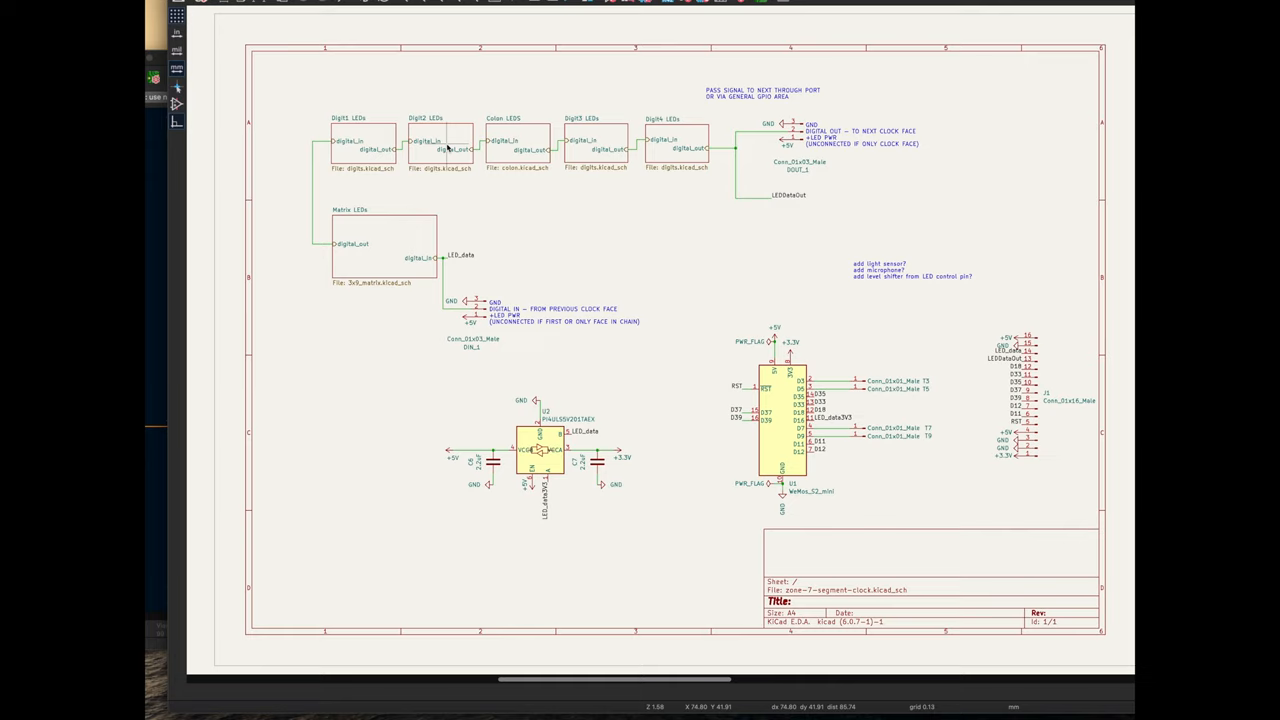
{"action": "mouse_move", "coordinate": [675, 150]}
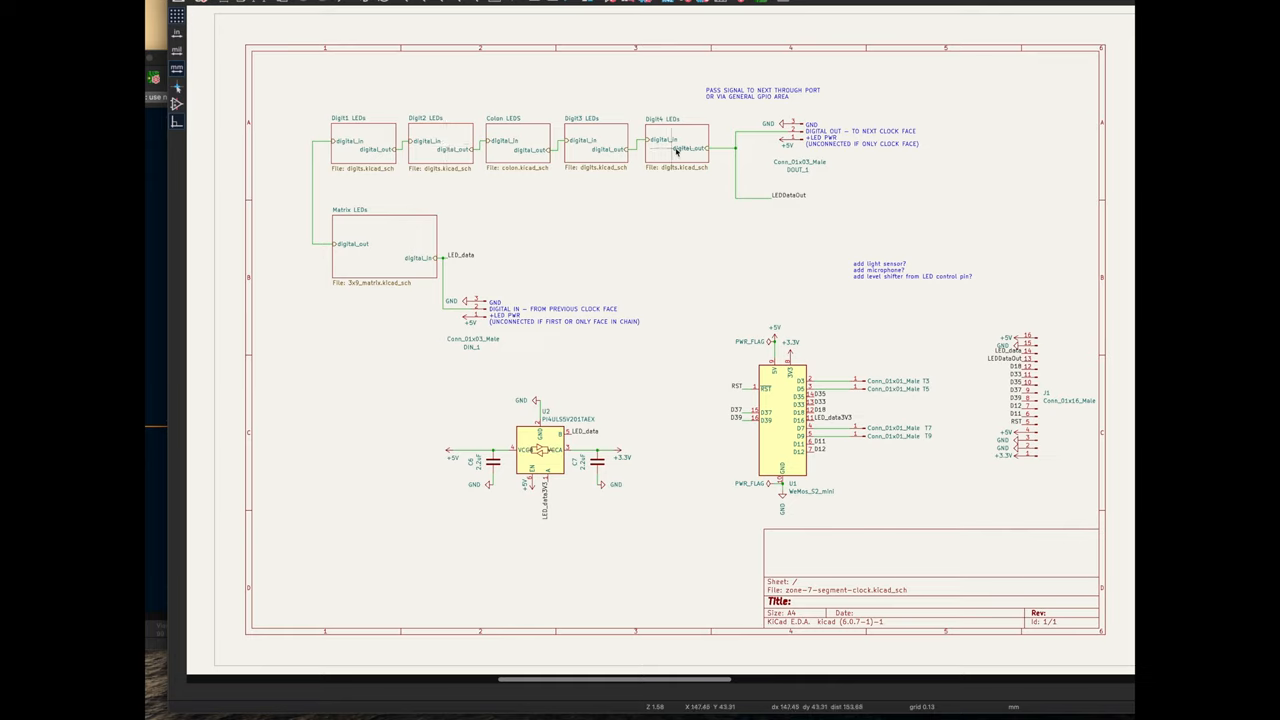
{"action": "mouse_move", "coordinate": [793, 138]}
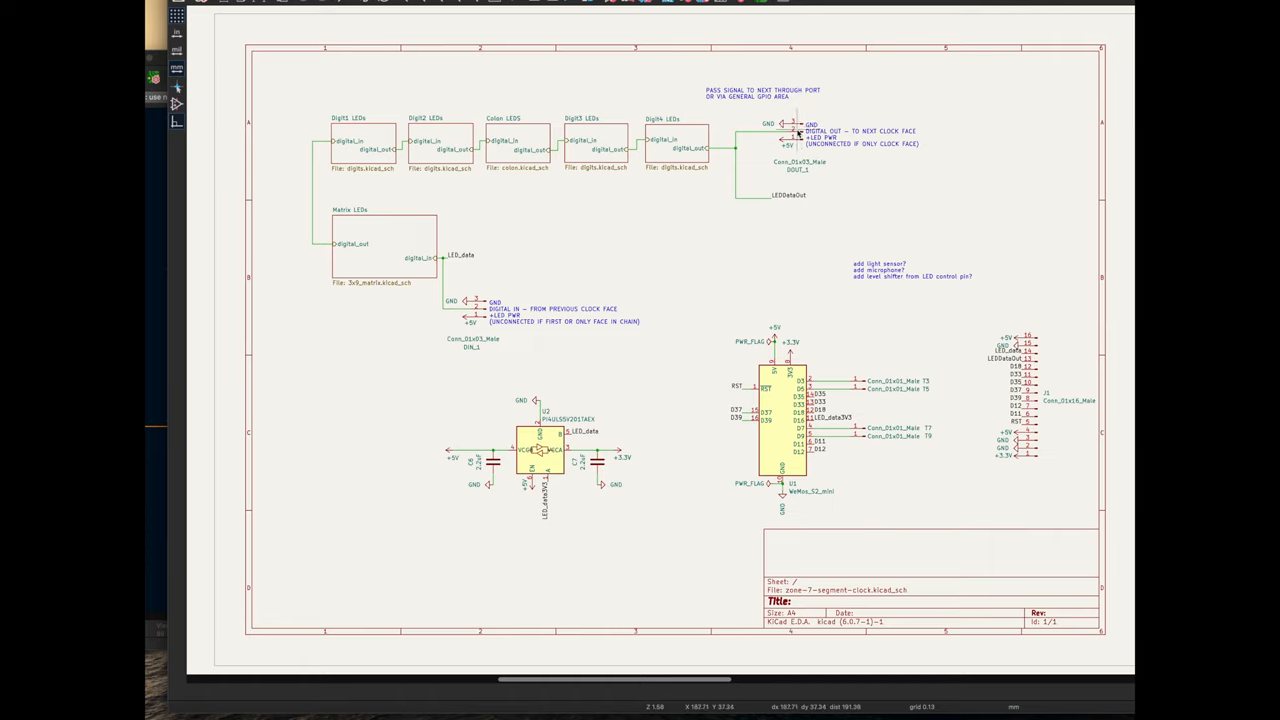
{"action": "mouse_move", "coordinate": [797, 132]}
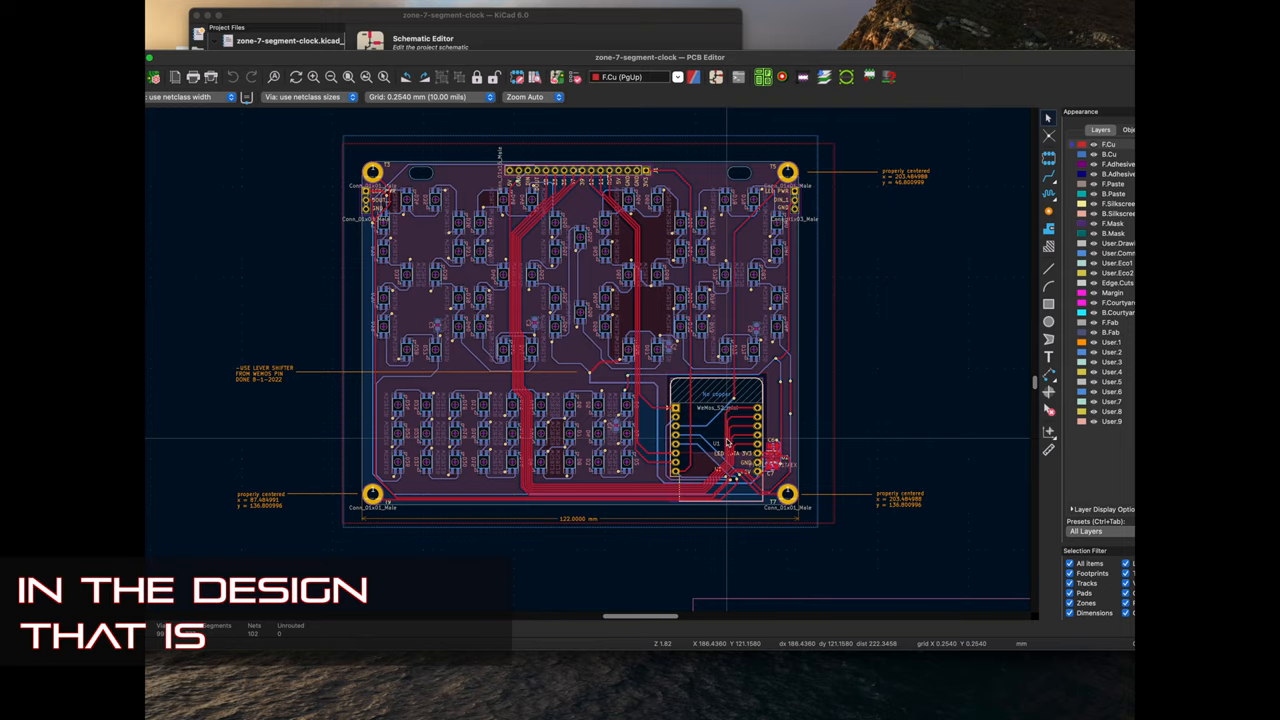
{"action": "scroll", "scroll_direction": "up", "scroll_amount": 3}
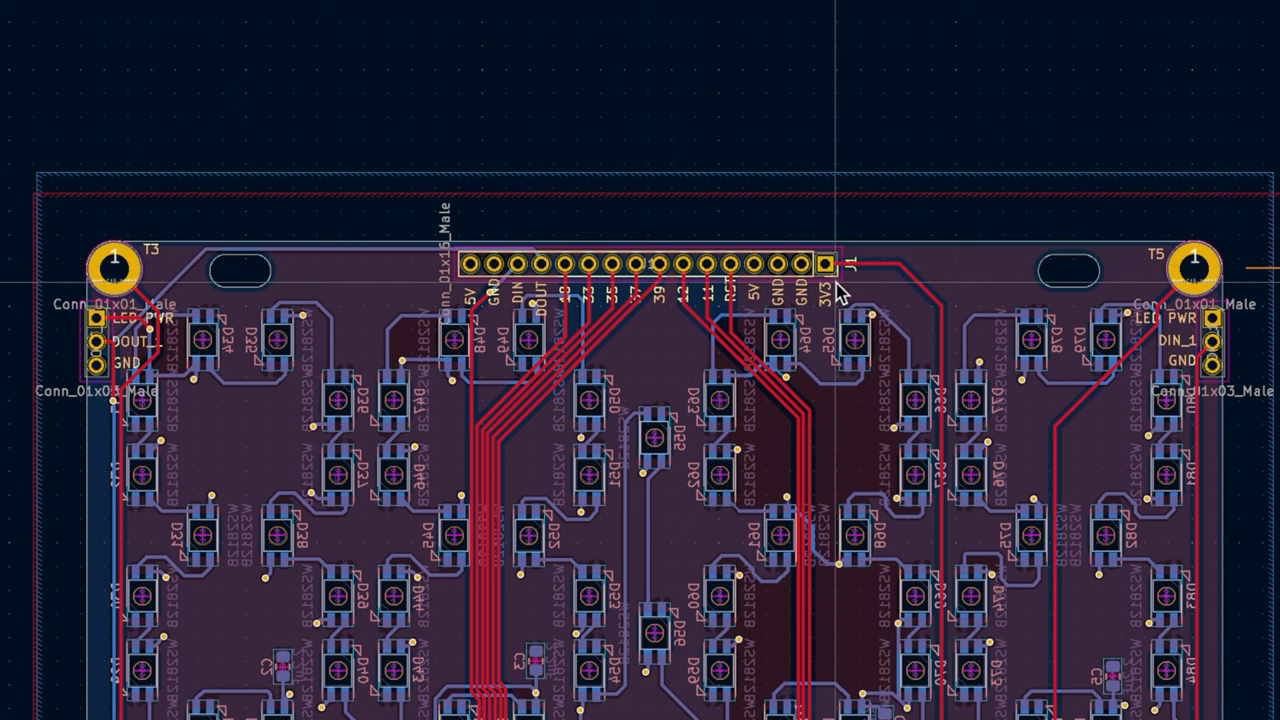
{"action": "mouse_move", "coordinate": [480, 305]}
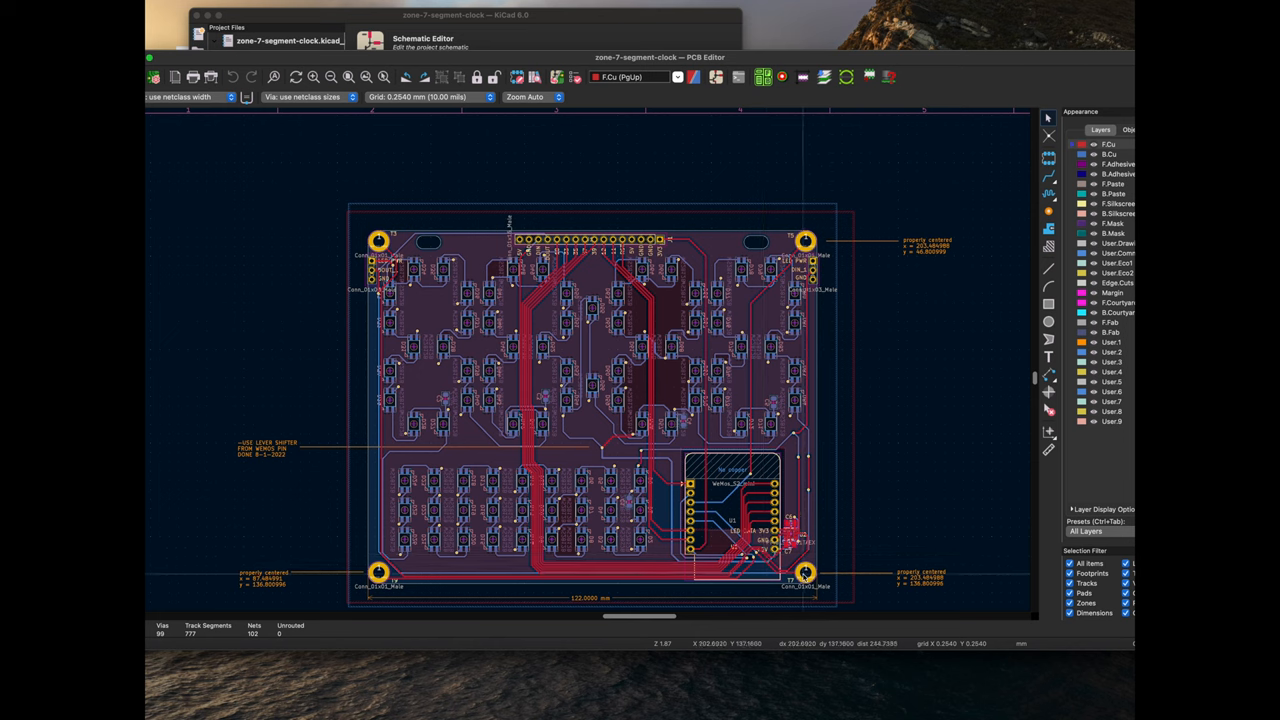
{"action": "mouse_move", "coordinate": [740, 250]}
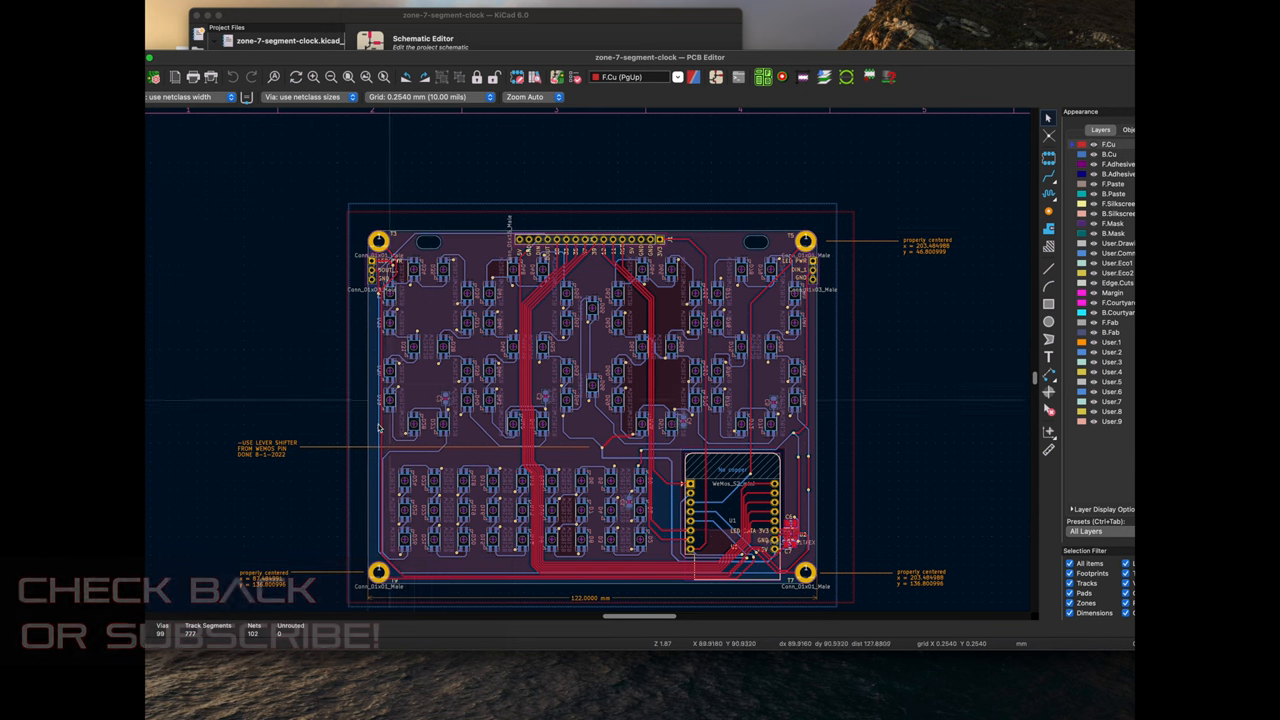
{"action": "mouse_move", "coordinate": [458, 404]}
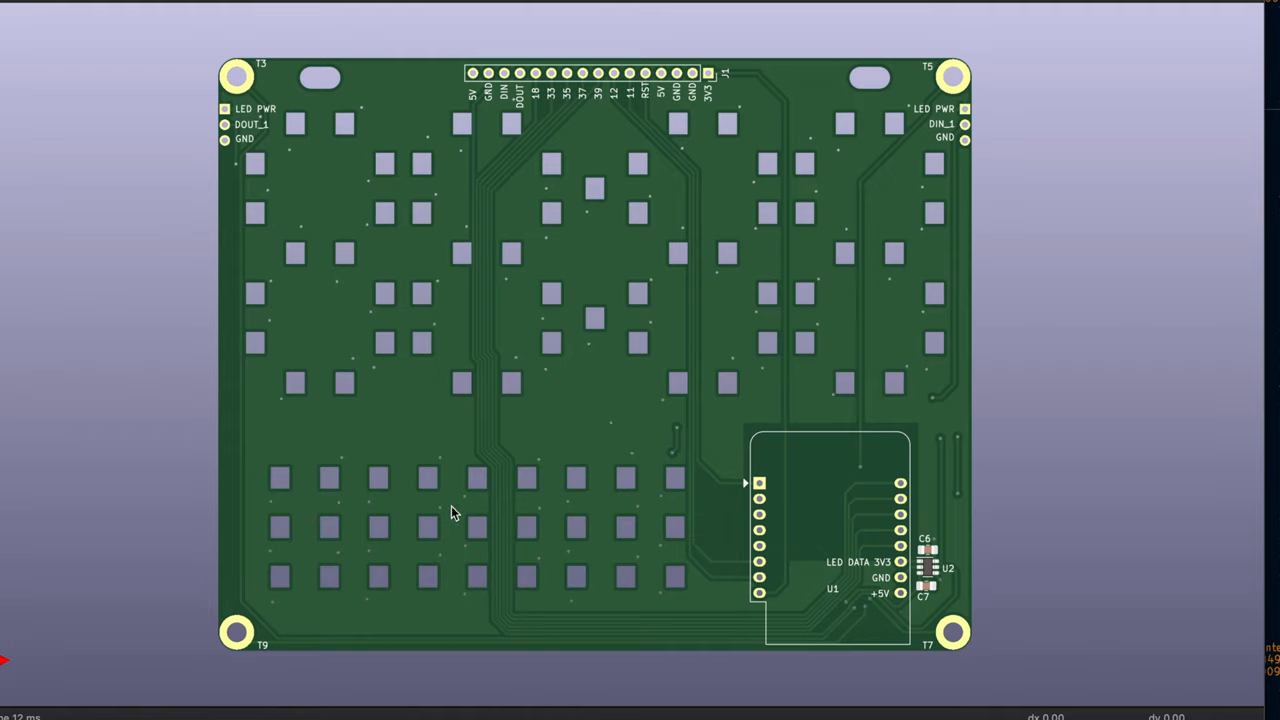
{"action": "mouse_move", "coordinate": [957, 500]}
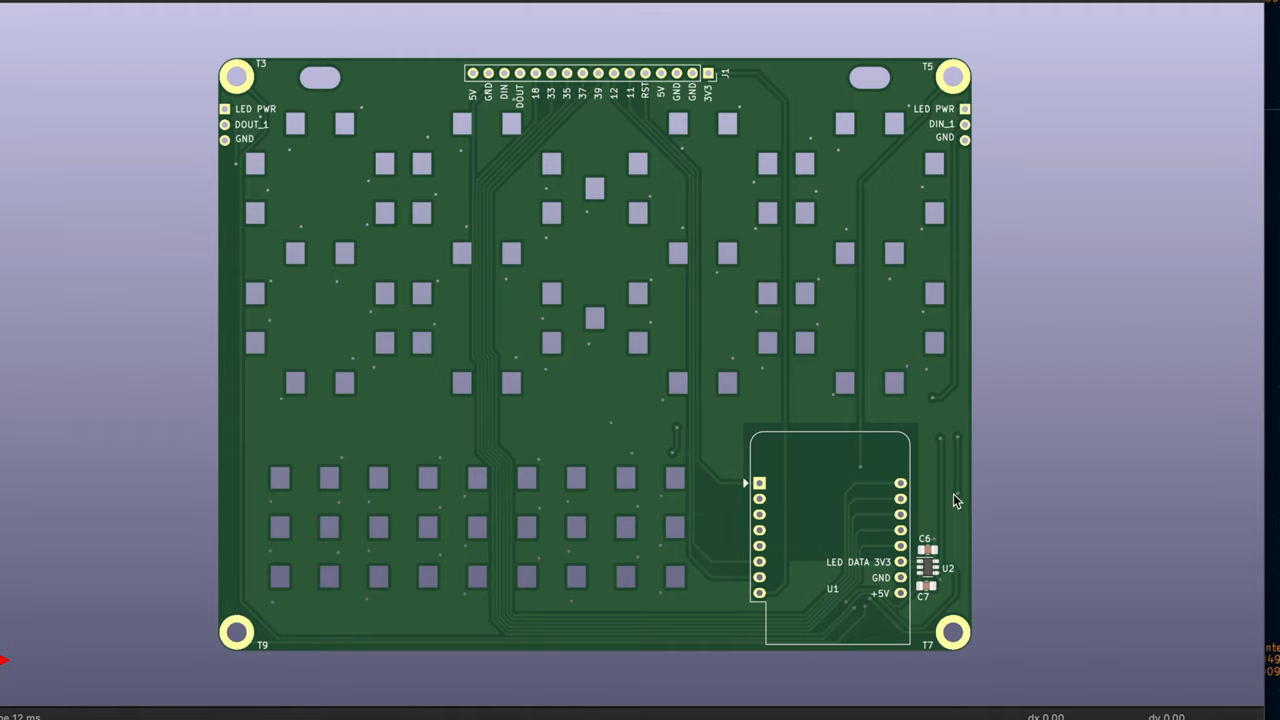
{"action": "mouse_move", "coordinate": [648, 528]}
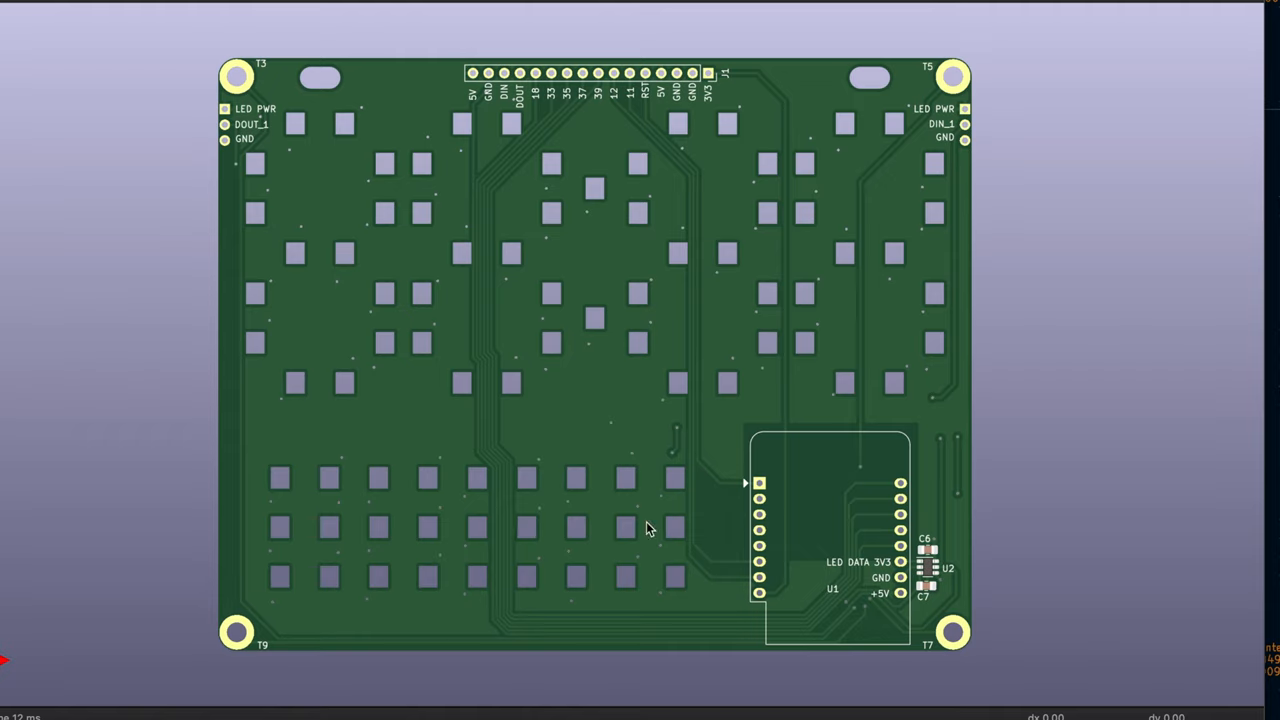
{"action": "mouse_move", "coordinate": [962, 113]}
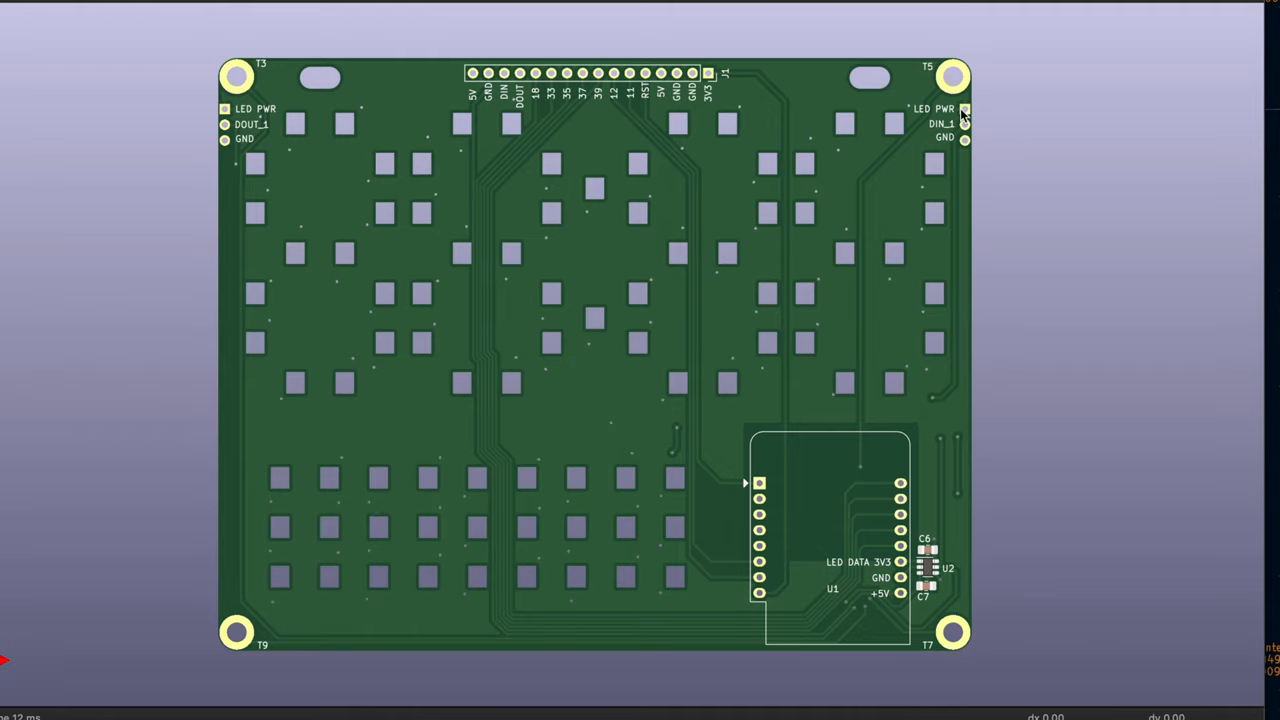
{"action": "mouse_move", "coordinate": [960, 140]}
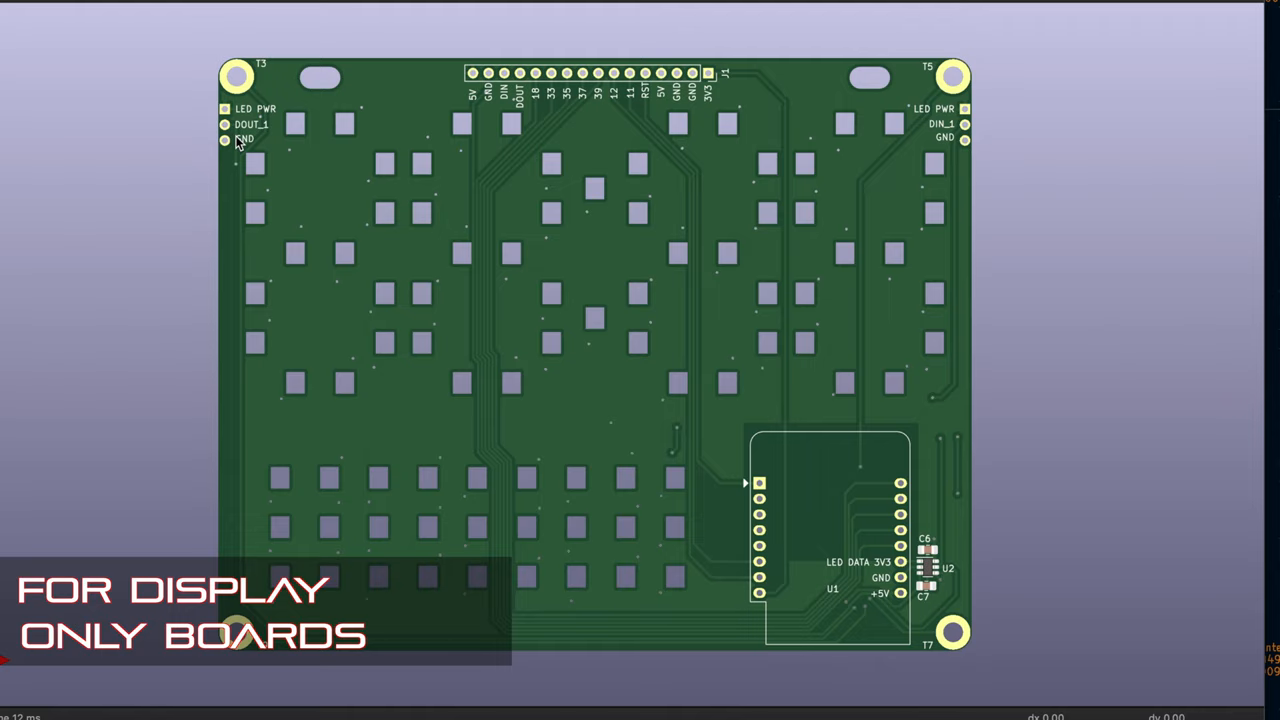
{"action": "mouse_move", "coordinate": [597, 263]}
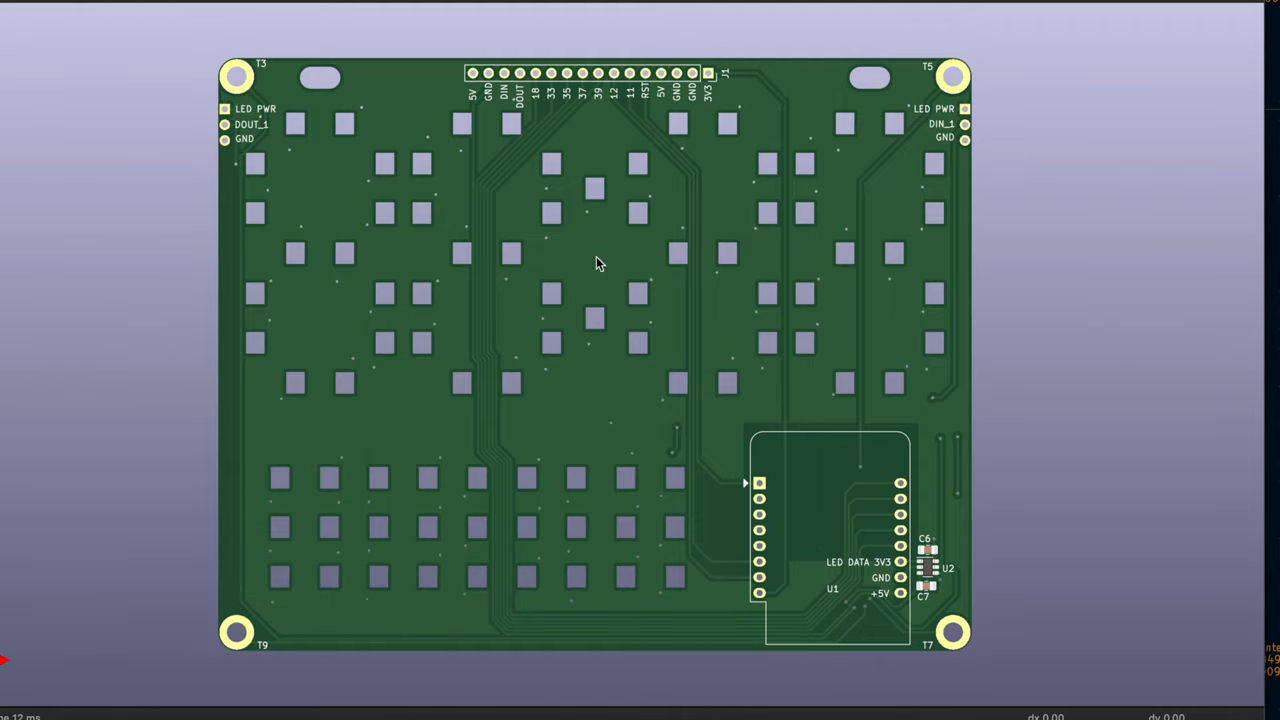
{"action": "mouse_move", "coordinate": [745, 160]}
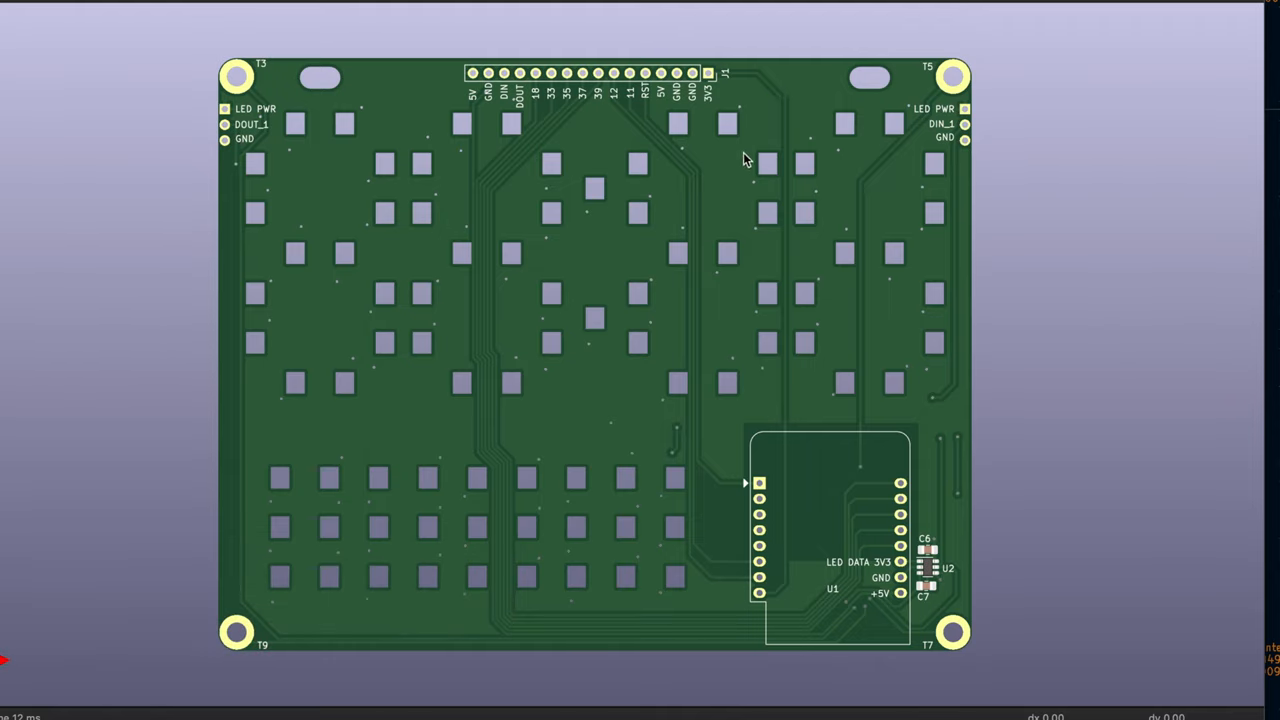
{"action": "mouse_move", "coordinate": [965, 130]}
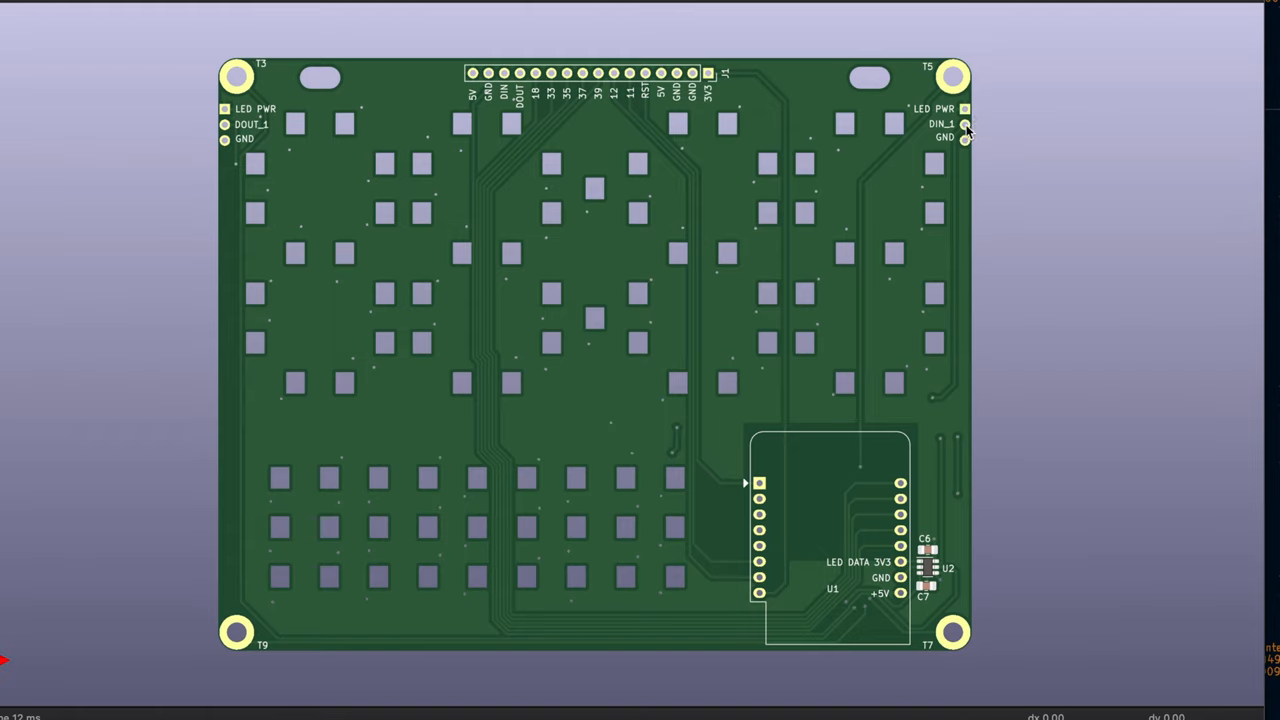
{"action": "mouse_move", "coordinate": [967, 135]}
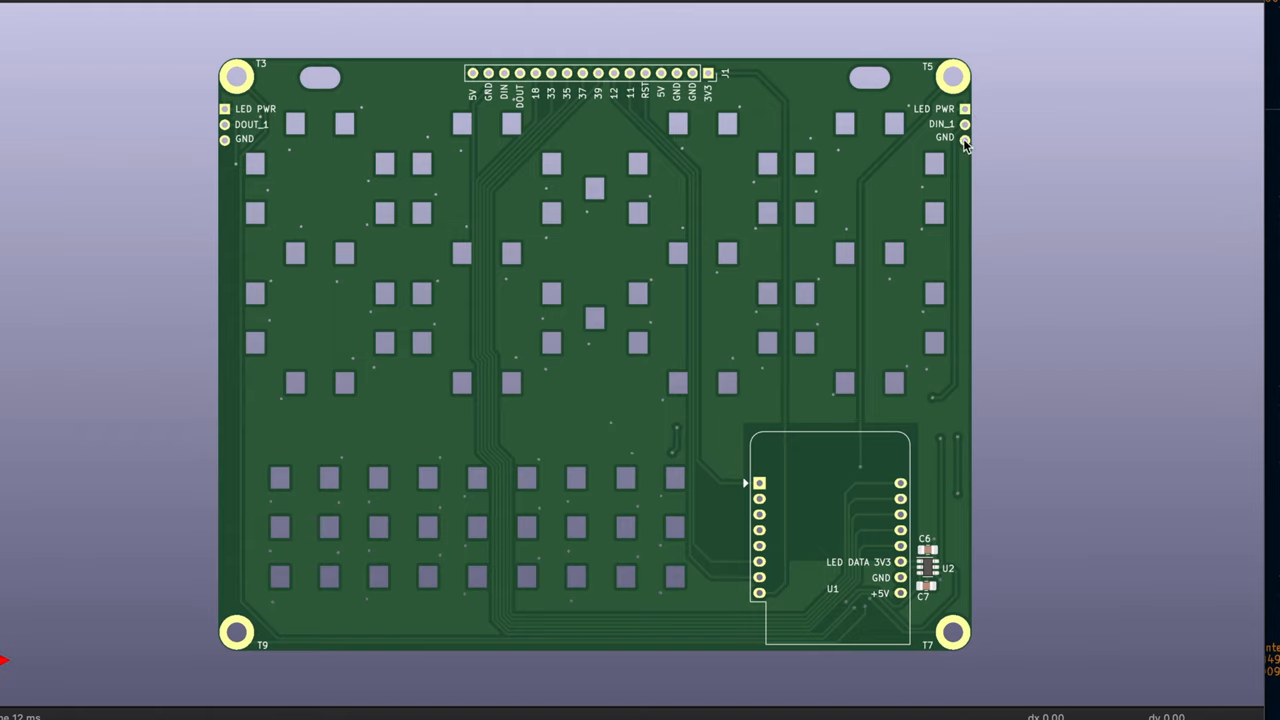
{"action": "mouse_move", "coordinate": [525, 100]}
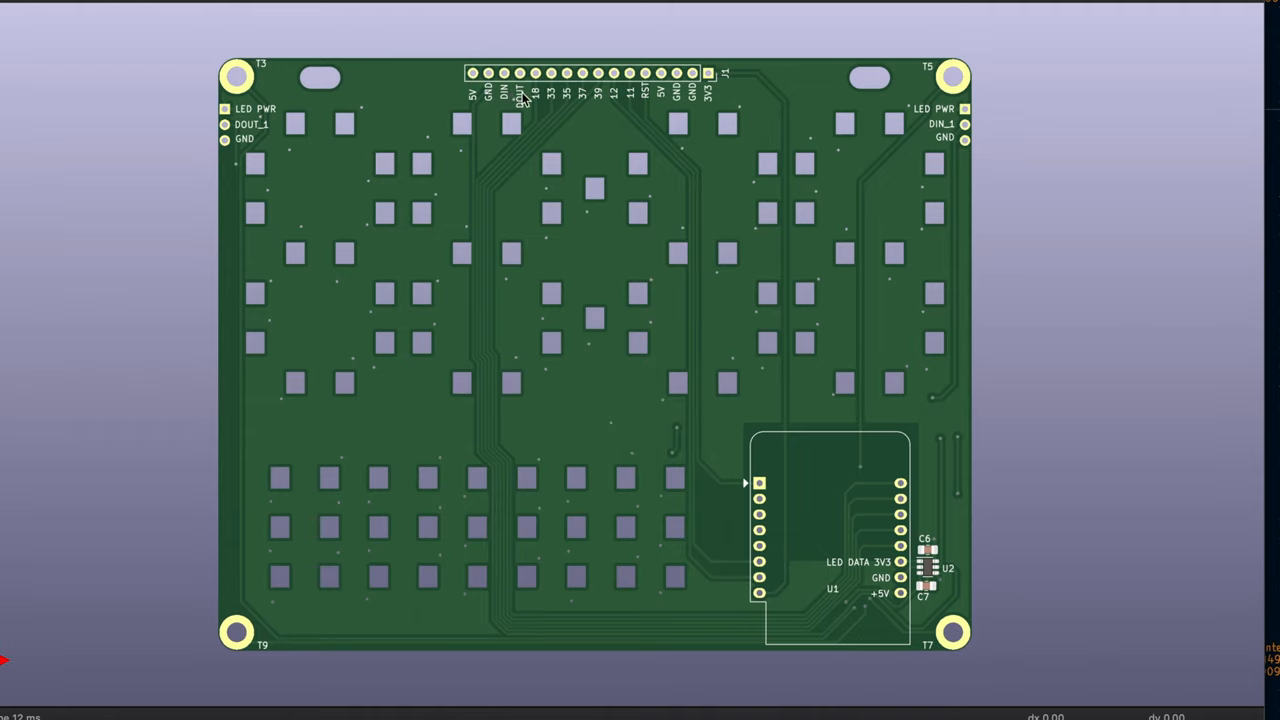
{"action": "mouse_move", "coordinate": [518, 95]}
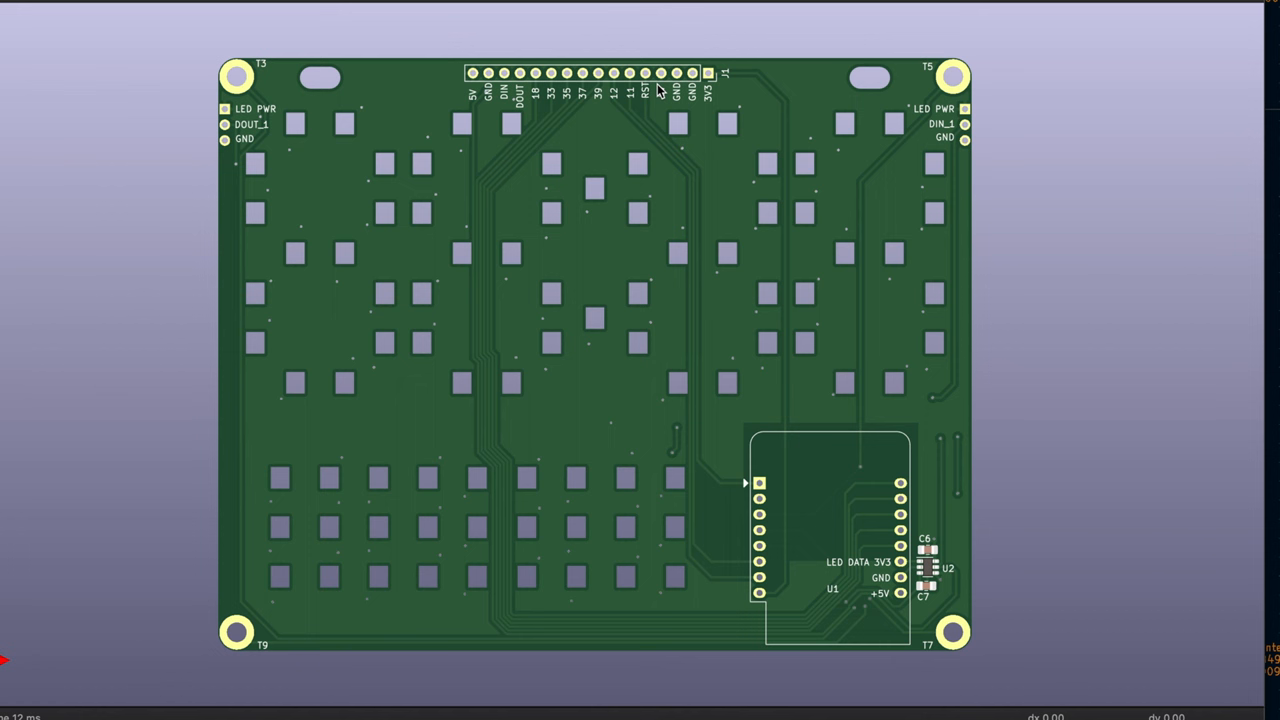
{"action": "mouse_move", "coordinate": [658, 90]}
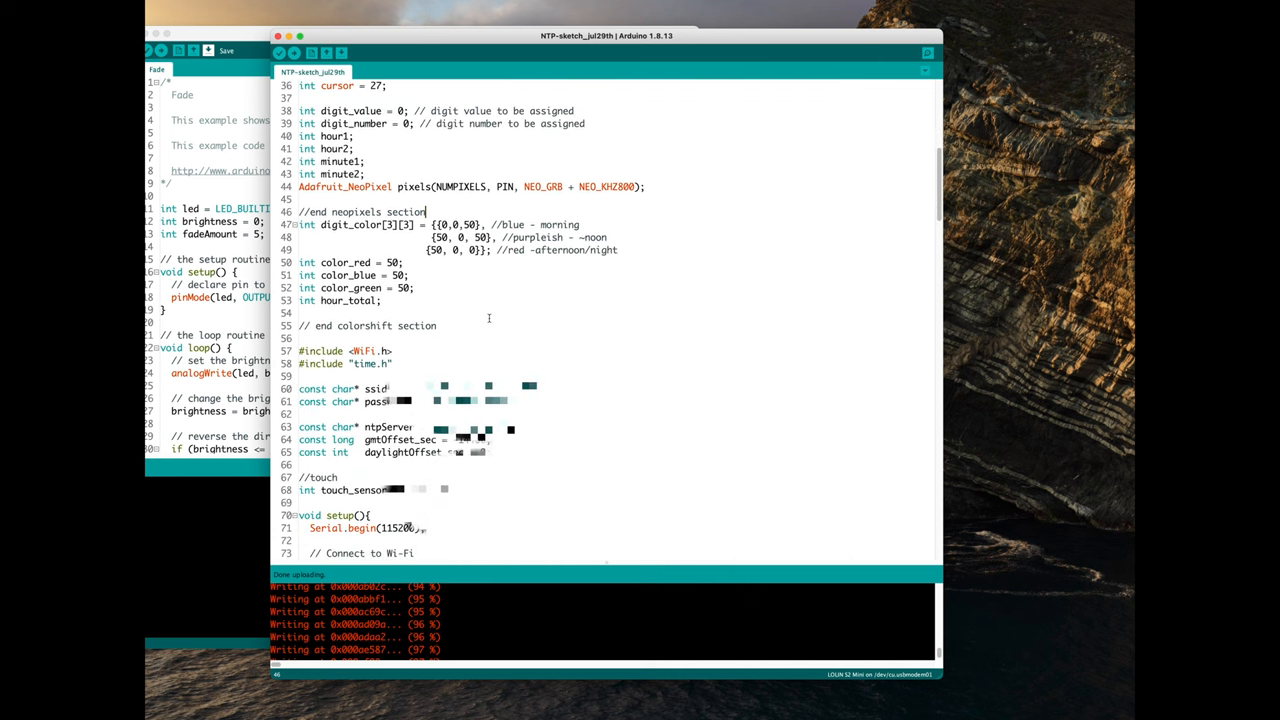
{"action": "mouse_move", "coordinate": [529, 290]}
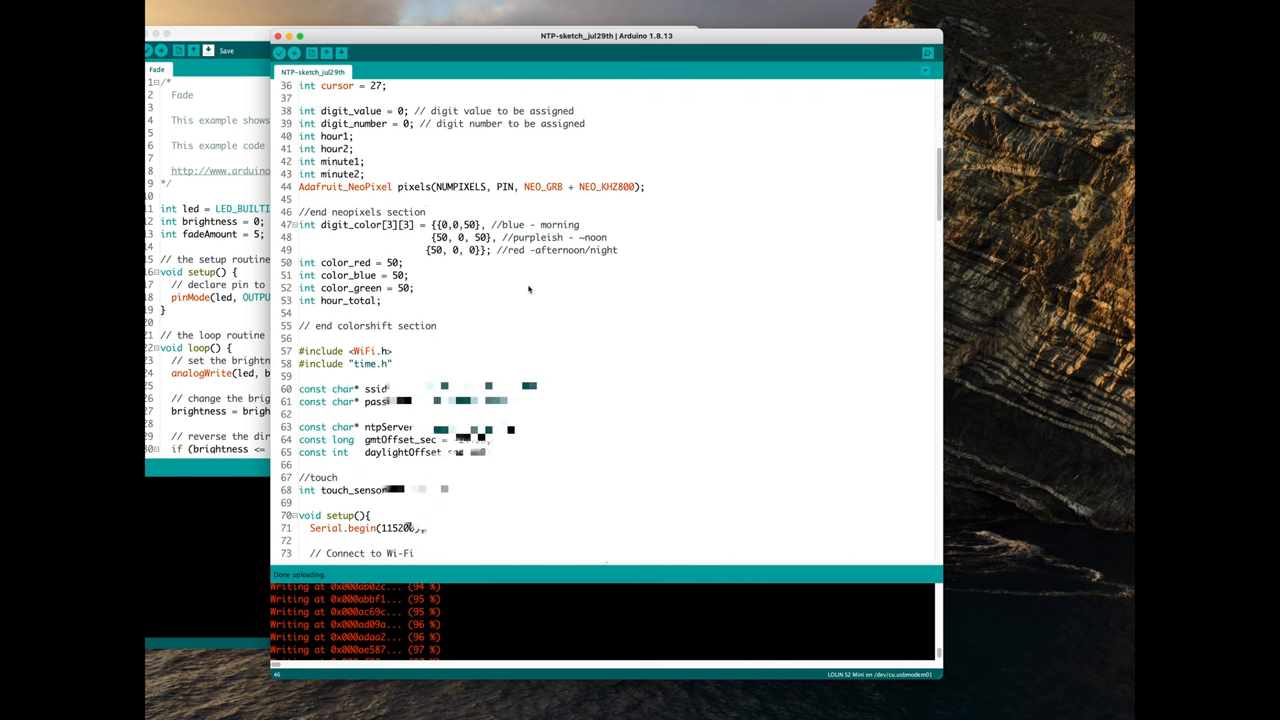
{"action": "scroll", "scroll_direction": "down", "scroll_amount": 3}
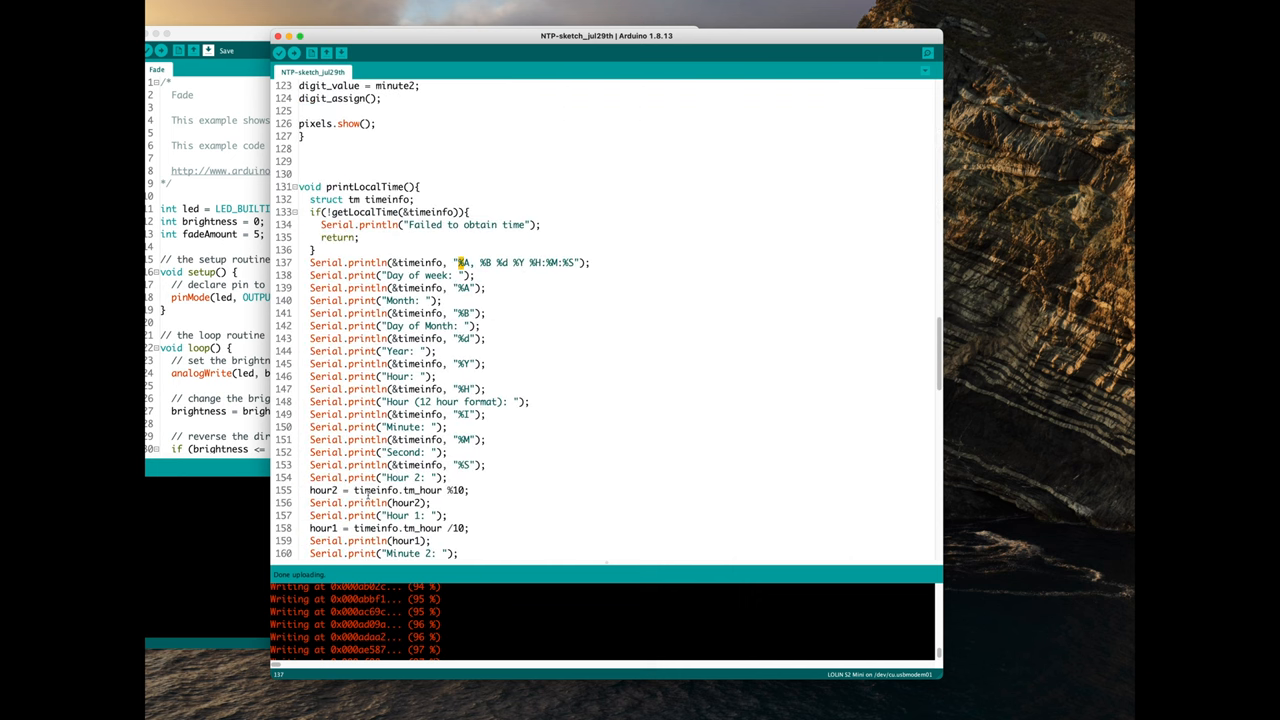
{"action": "scroll", "scroll_direction": "down", "scroll_amount": 3}
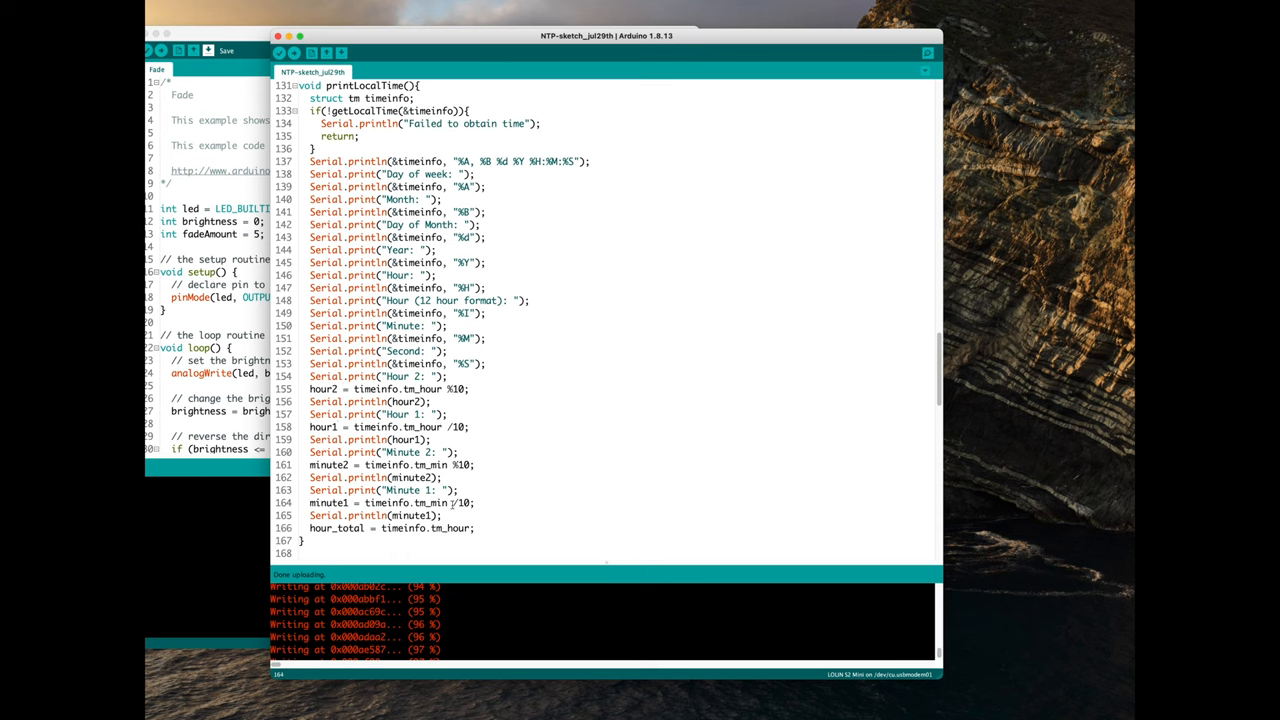
{"action": "double_click", "coordinate": [462, 503]}
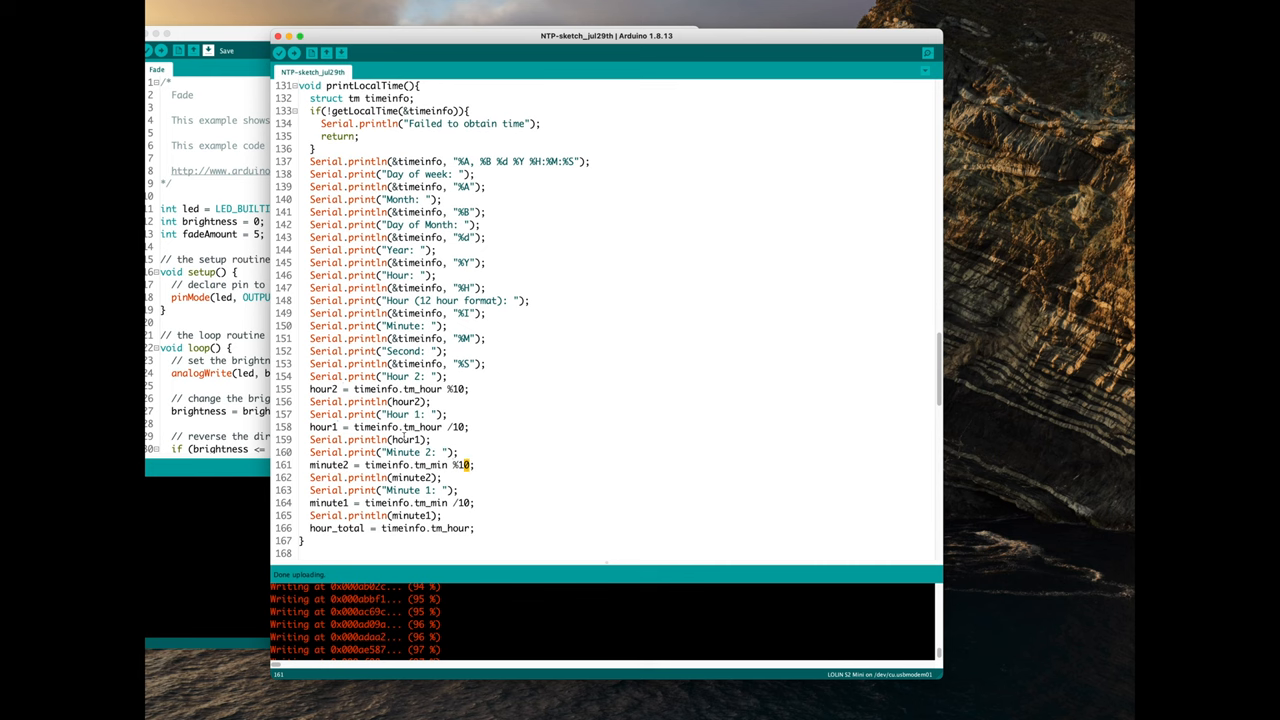
{"action": "scroll", "scroll_direction": "up", "scroll_amount": 3}
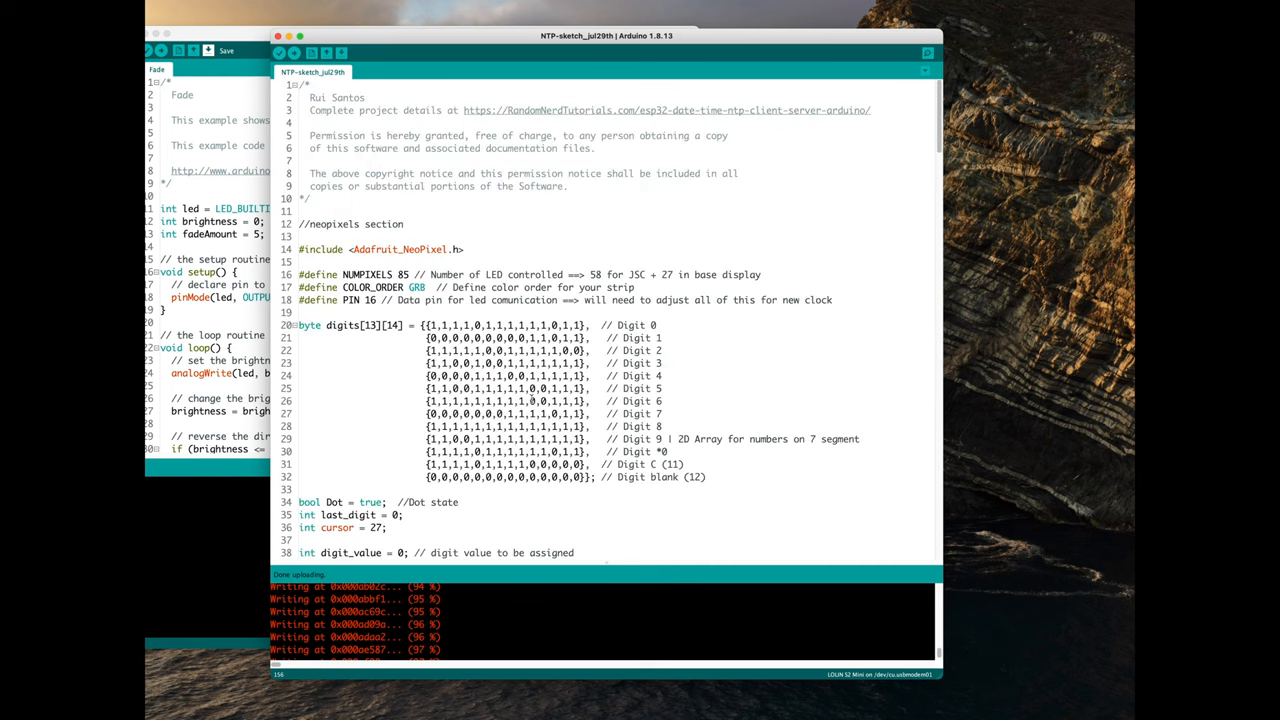